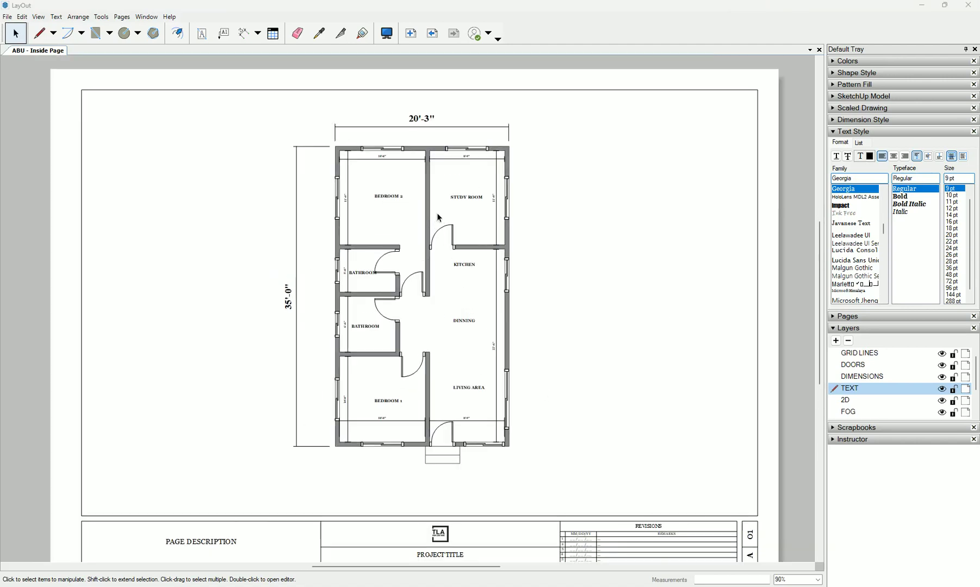
mouse_move(450, 220)
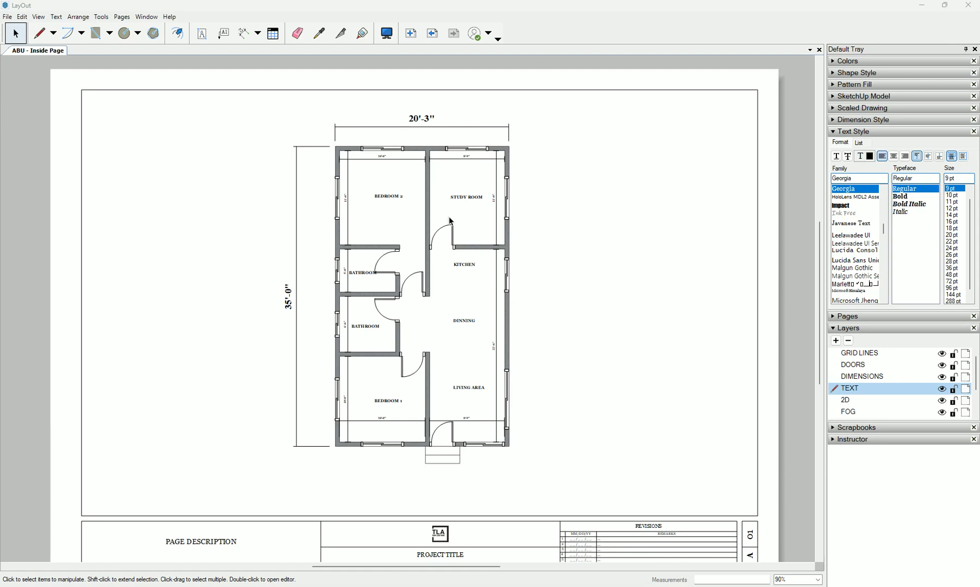
mouse_move(443, 167)
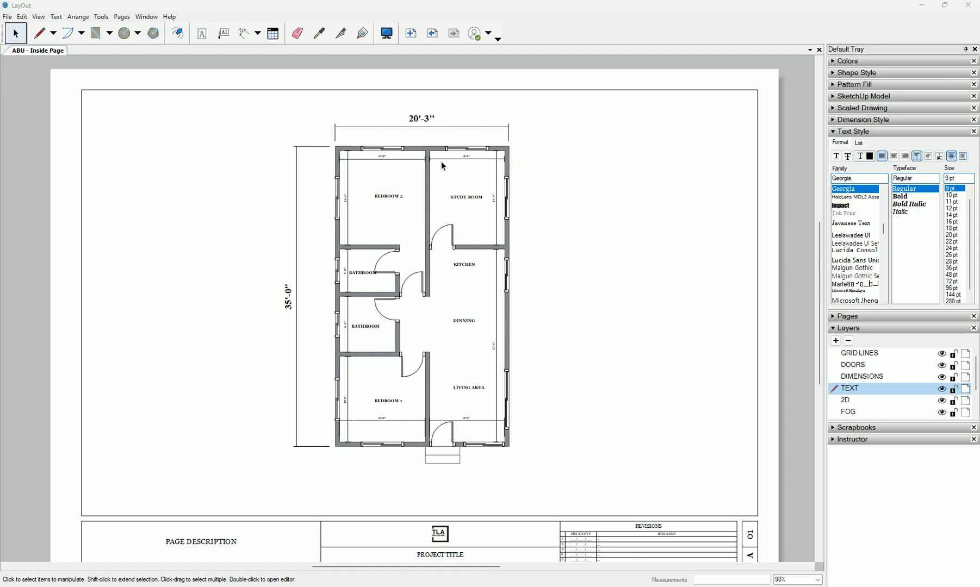
mouse_move(444, 166)
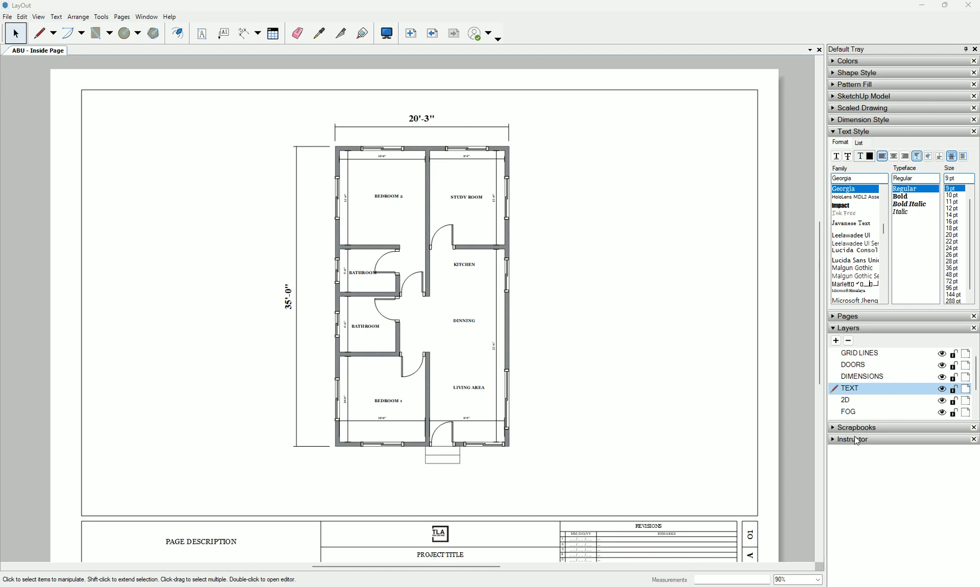
Expand the Scrapbooks panel in the Default Tray to show the arrow symbol collection
click(855, 427)
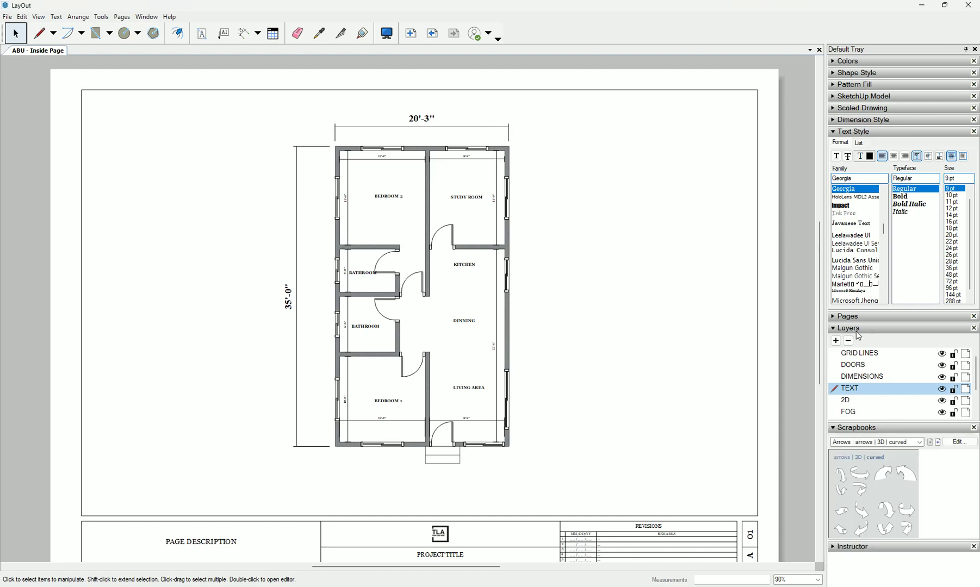
Collapse Text Style and Layers, then display the TB-Contemporary Column Grid scrapbook
click(851, 131)
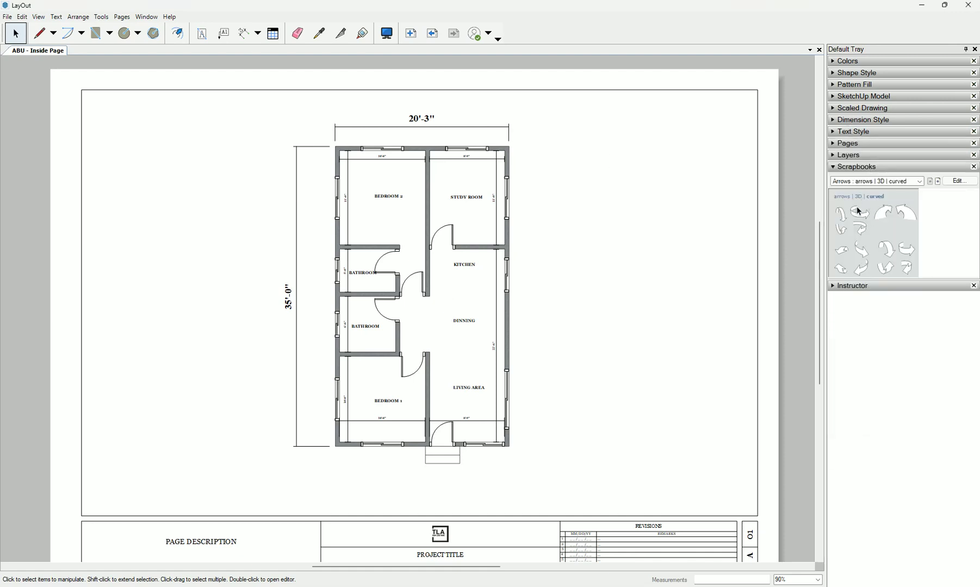
mouse_move(912, 285)
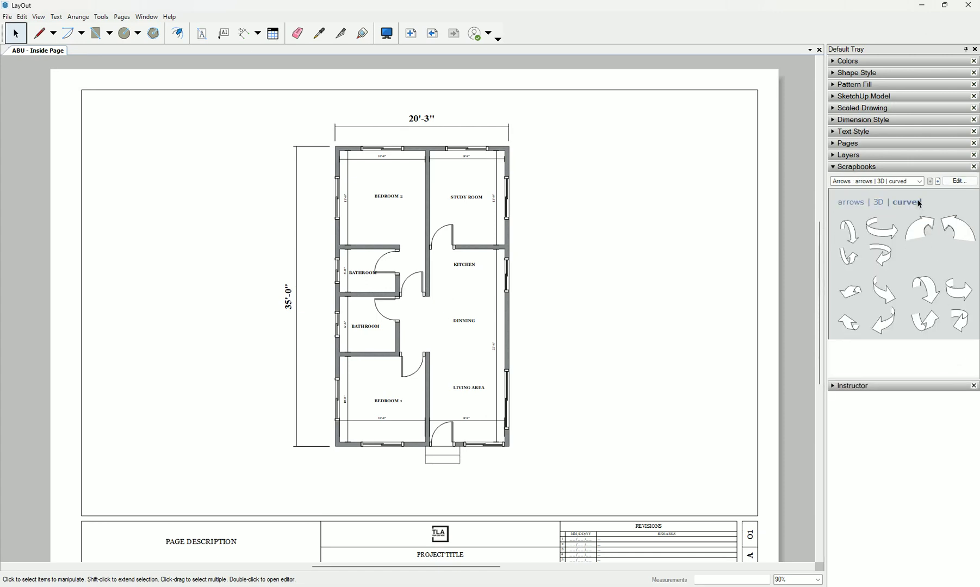
click(919, 182)
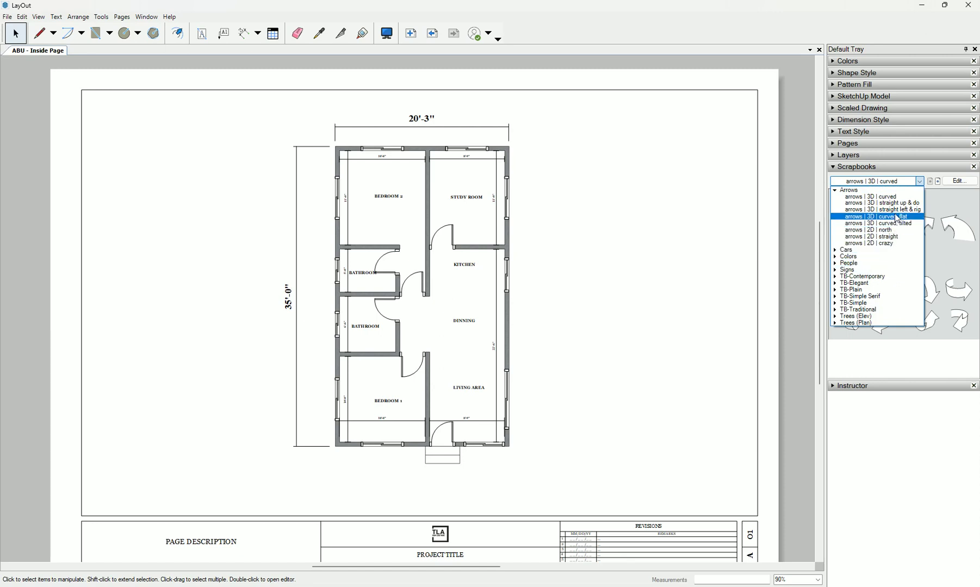
click(881, 209)
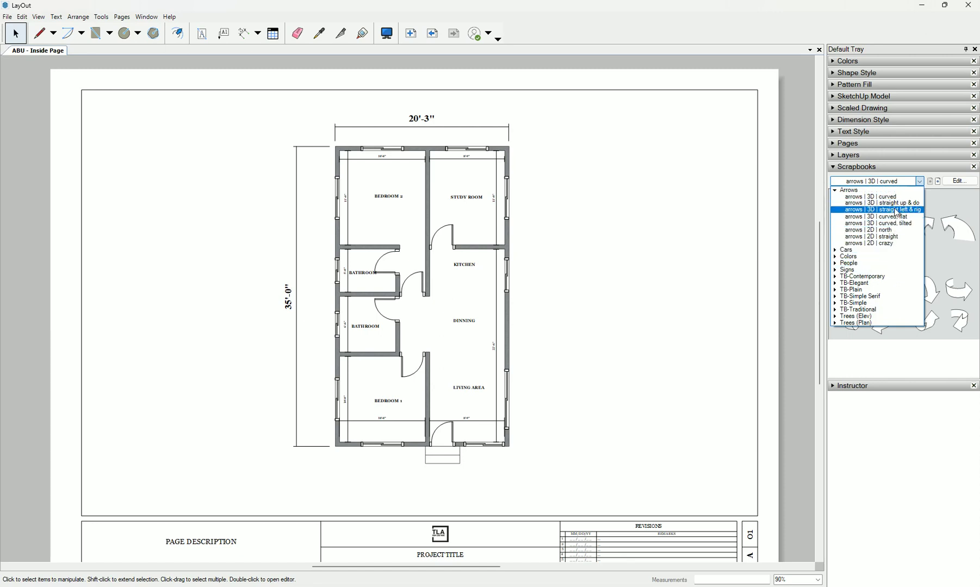
click(861, 277)
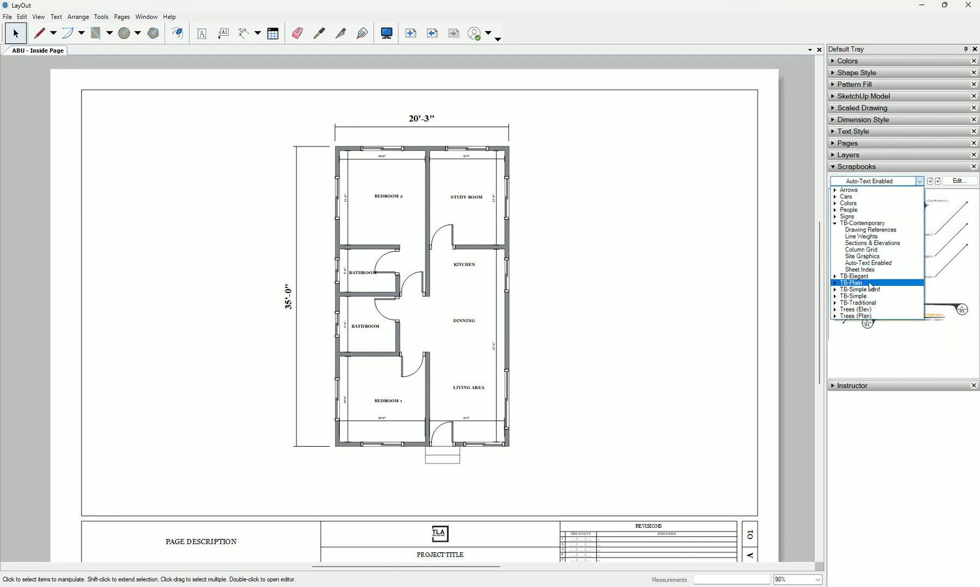
click(862, 223)
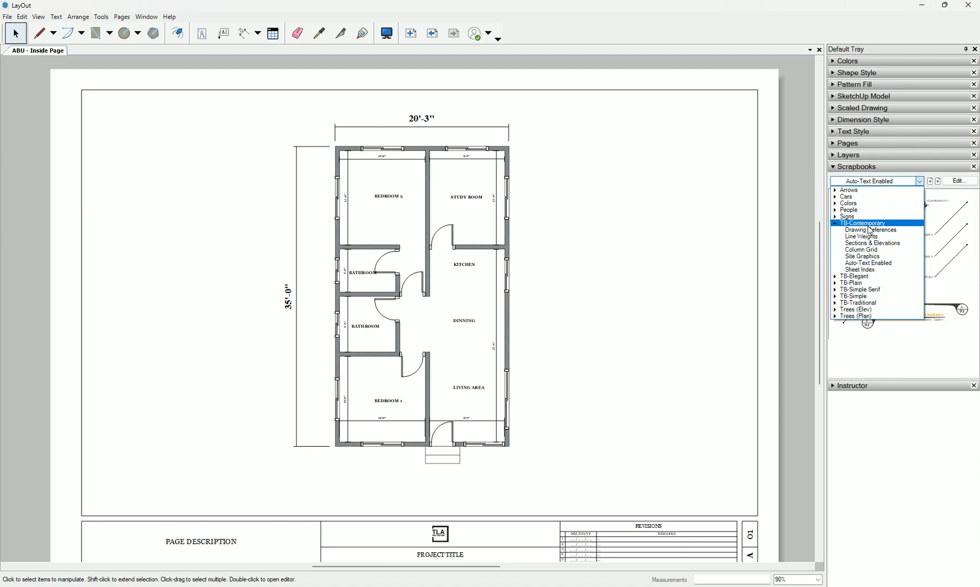
click(861, 249)
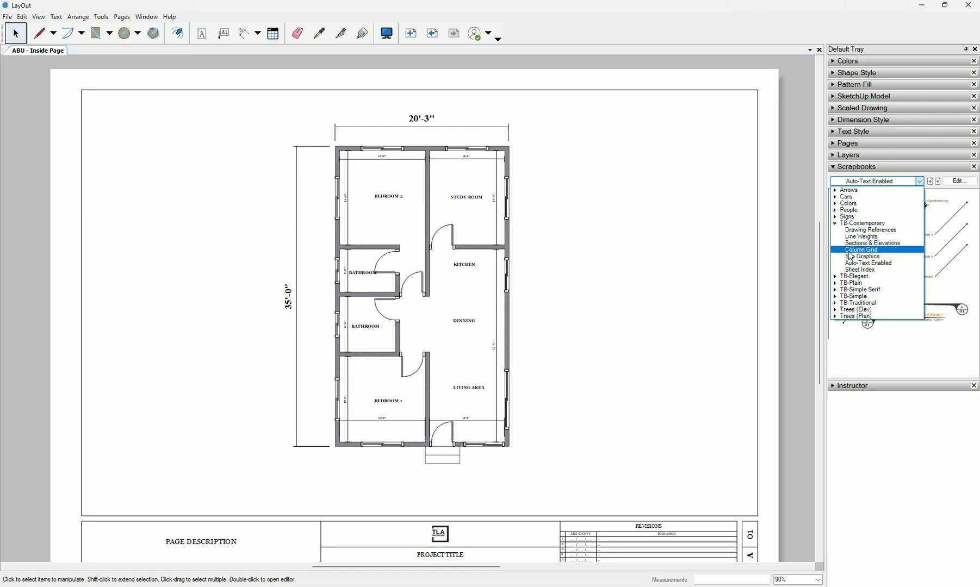
click(861, 249)
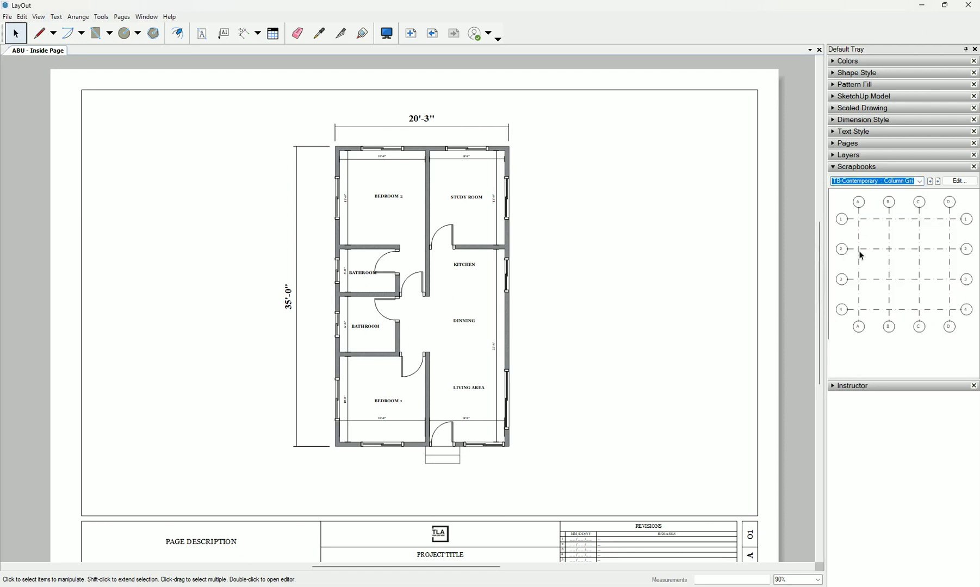
click(919, 180)
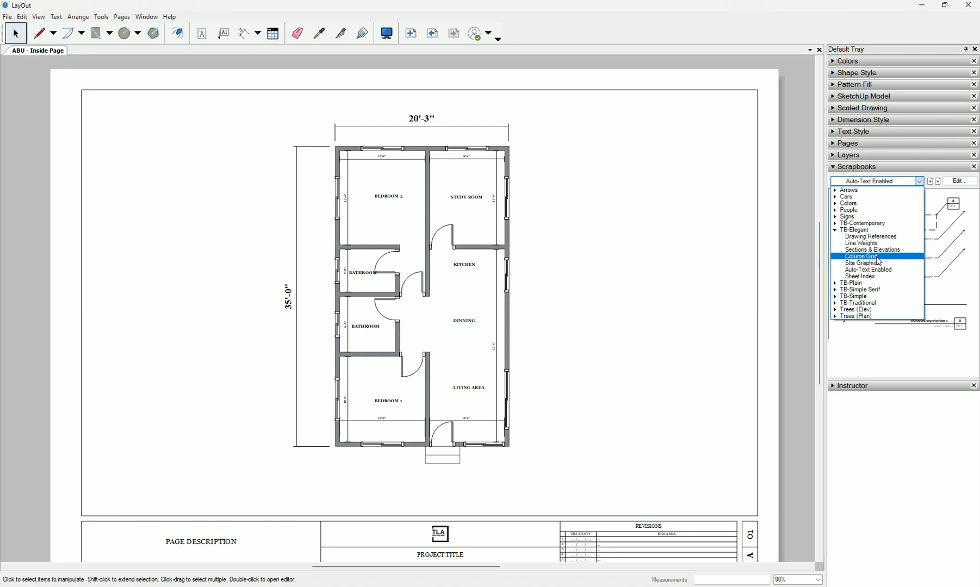
click(862, 256)
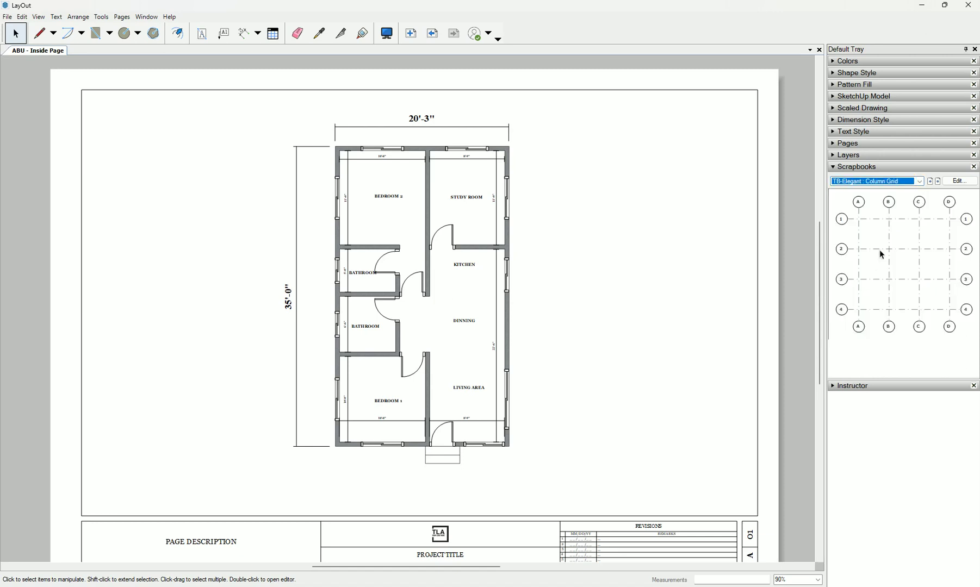
click(919, 181)
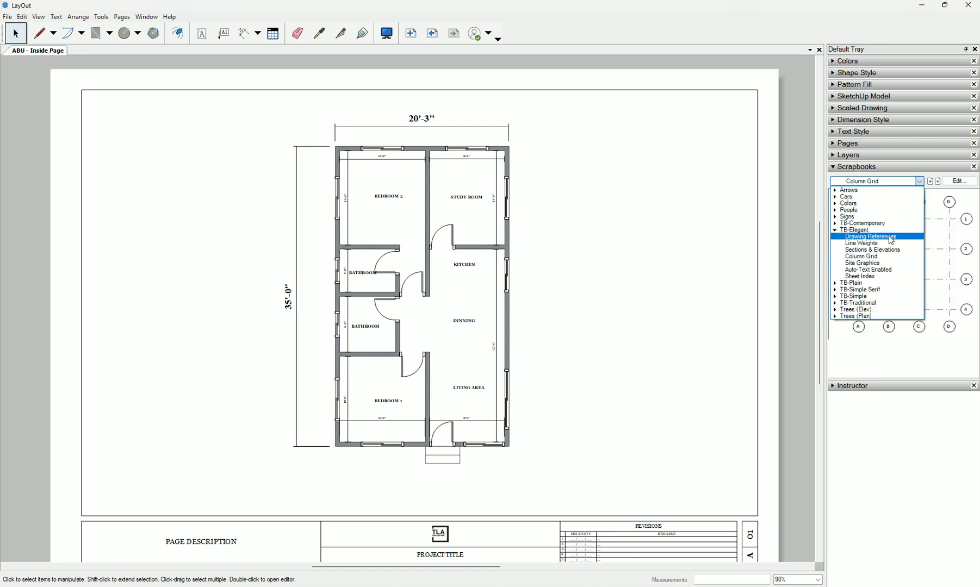
click(868, 270)
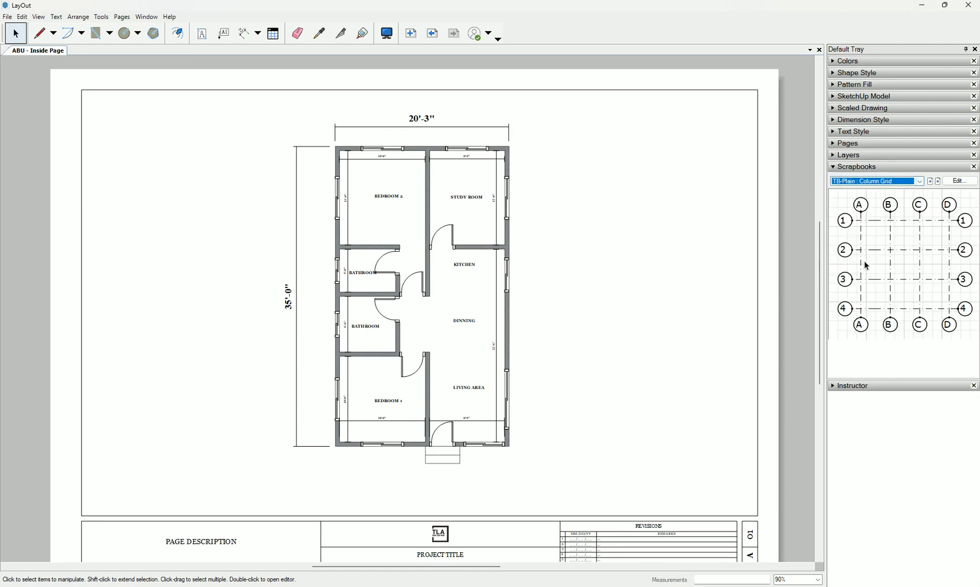
click(919, 182)
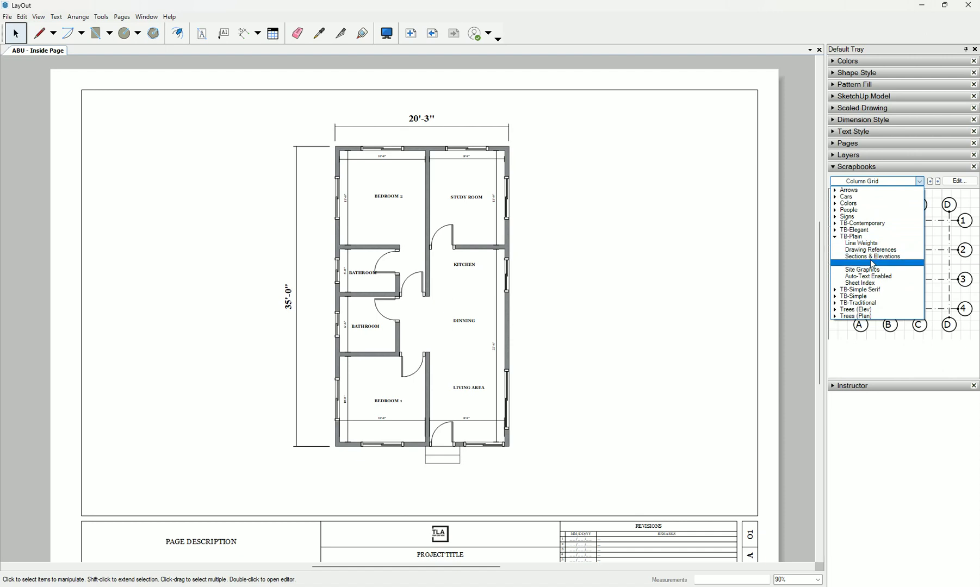
click(867, 276)
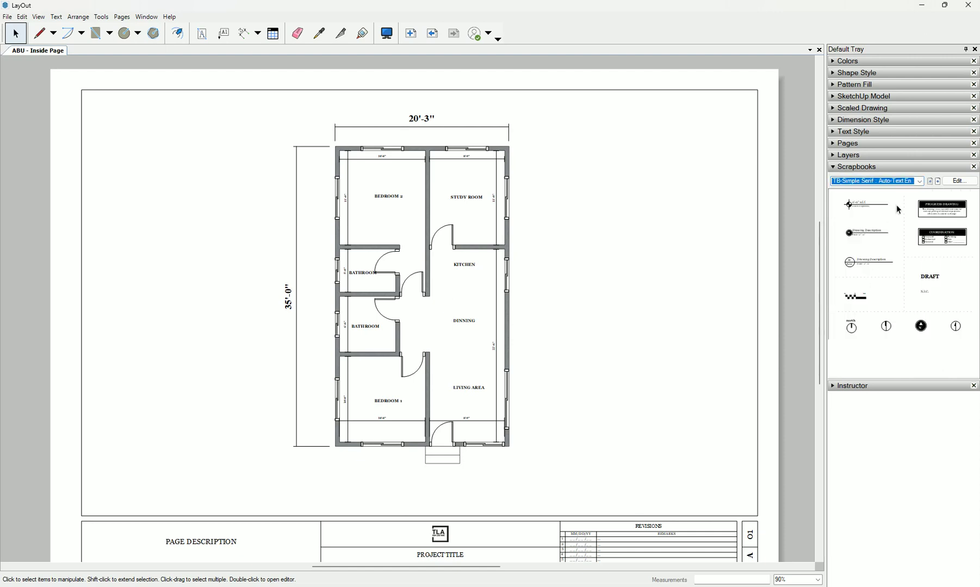
click(919, 180)
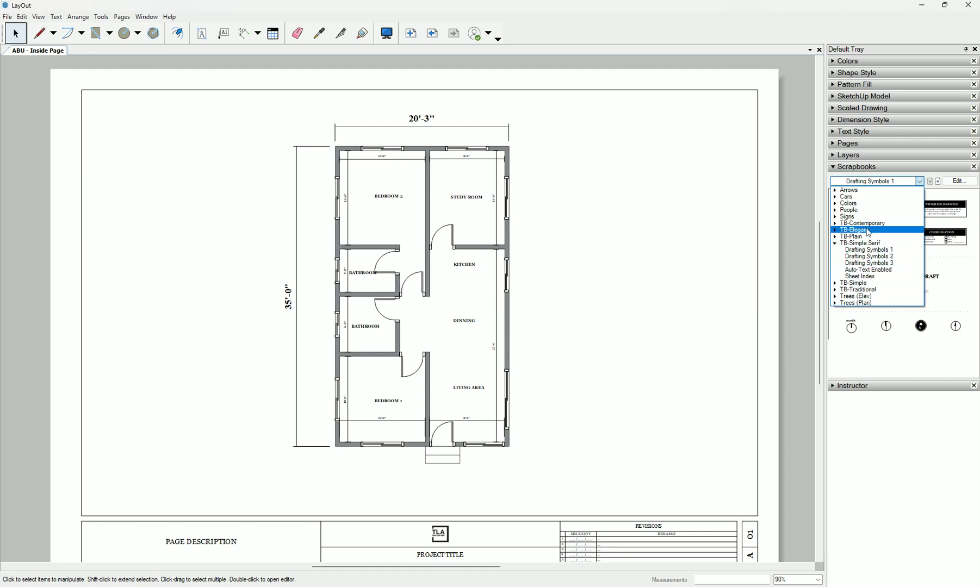
click(862, 223)
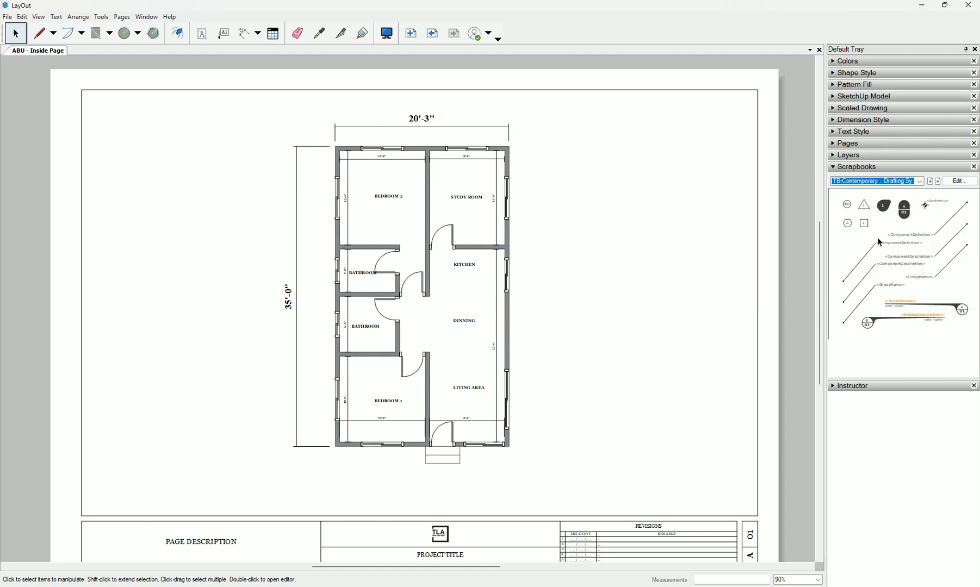
click(919, 181)
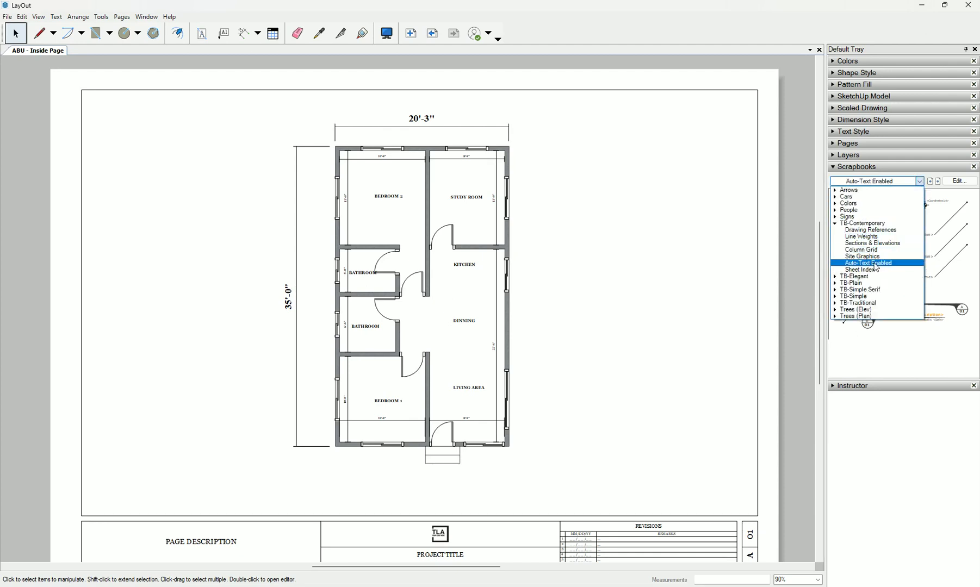
click(861, 249)
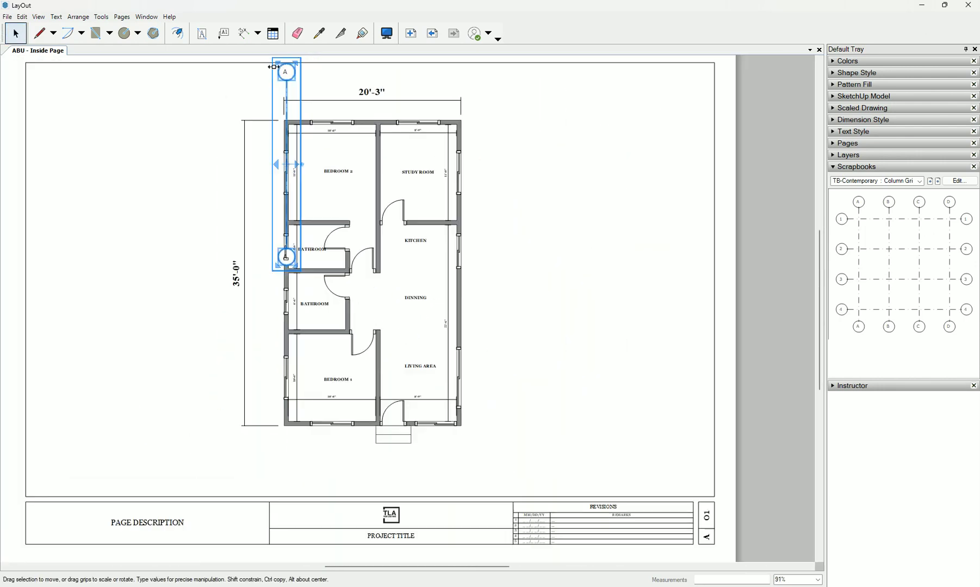
Move the placed A grid line to the GRID LINES layer via its context menu
right_click(286, 81)
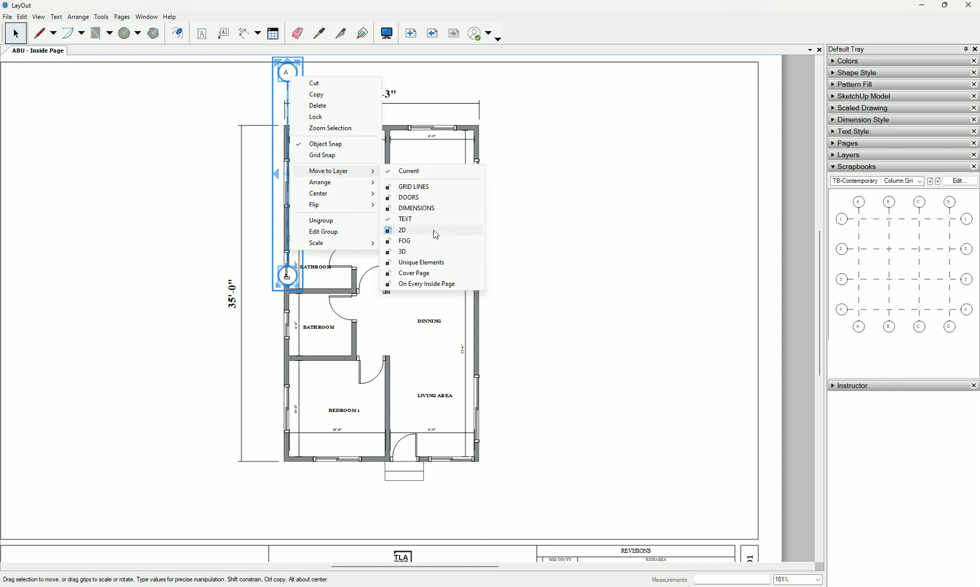
mouse_move(413, 186)
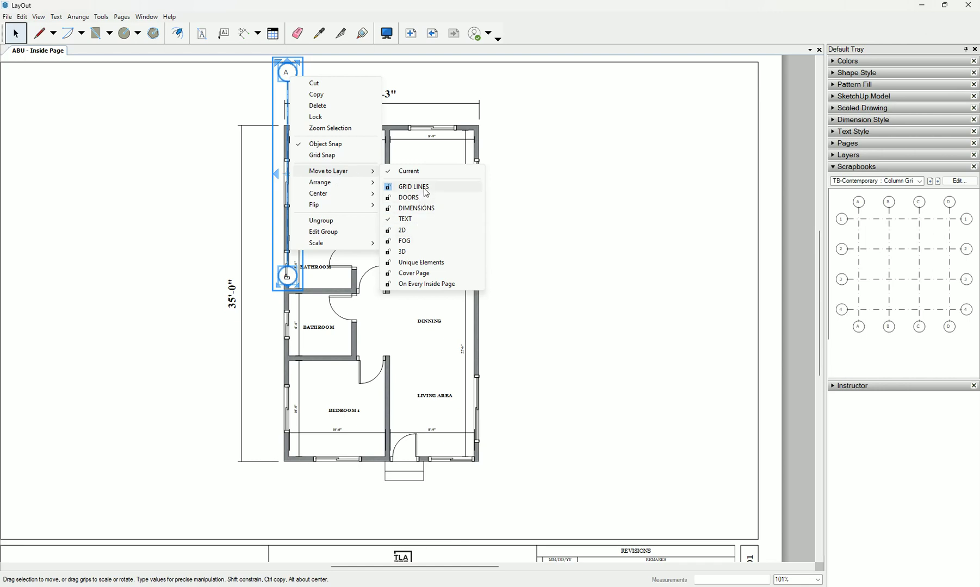
click(414, 186)
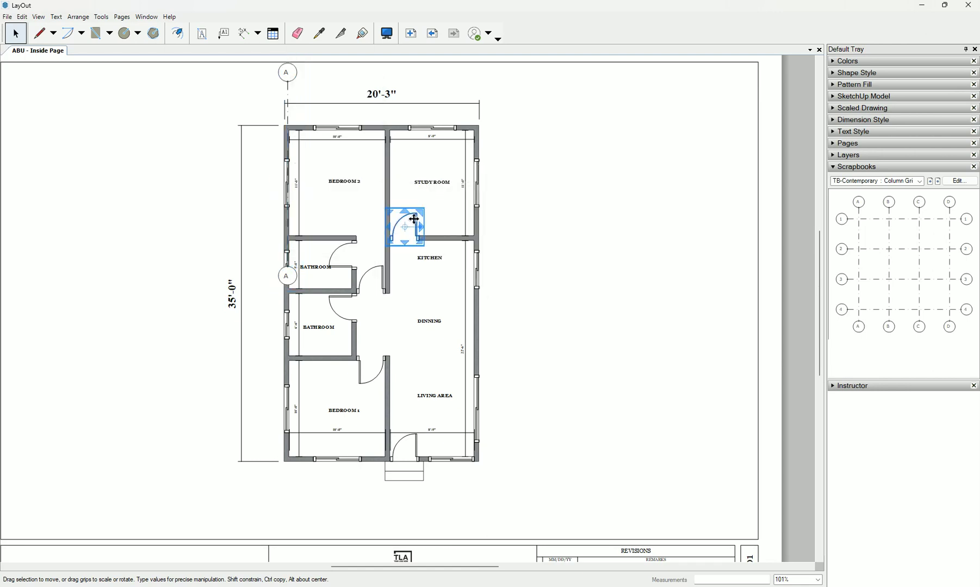
right_click(404, 227)
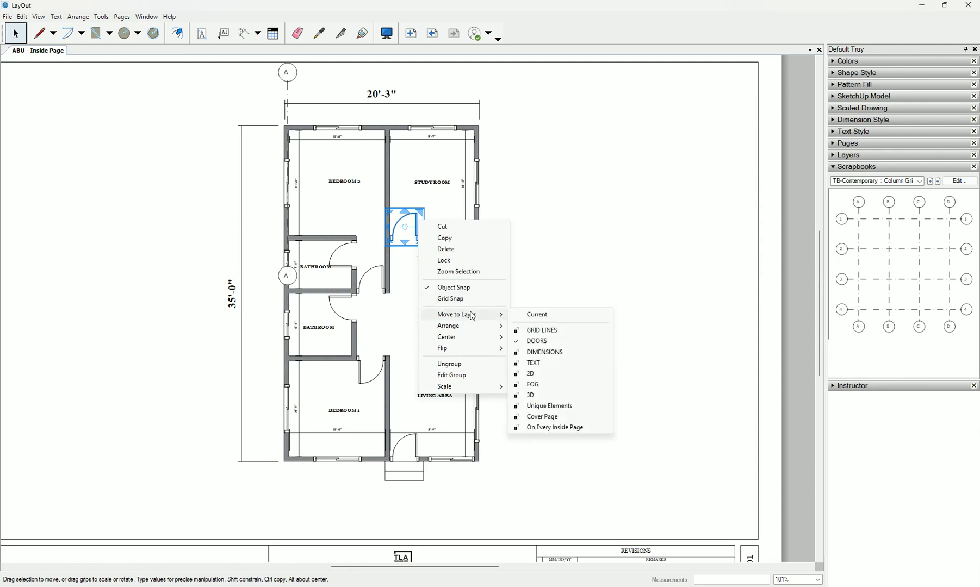
mouse_move(277, 87)
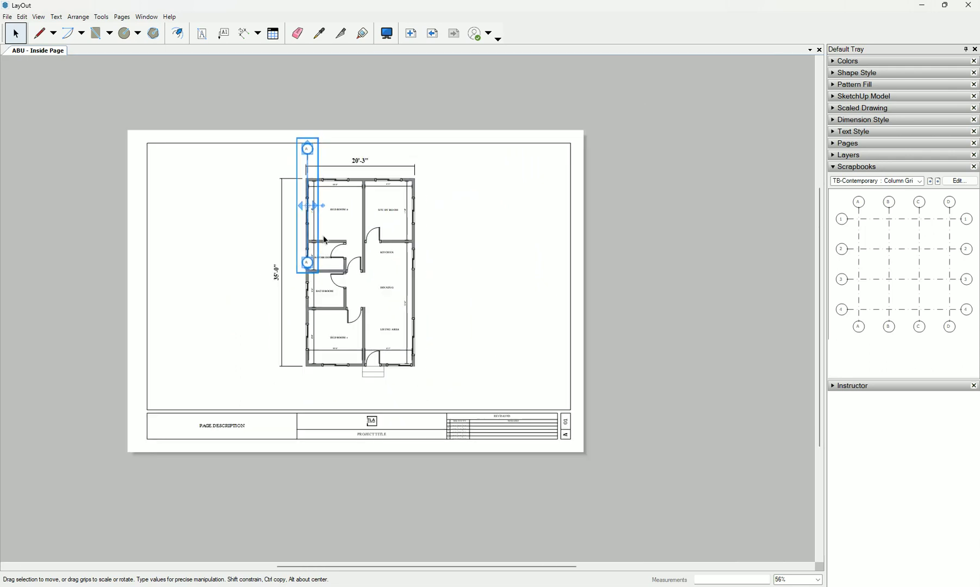
Zoom to stretch grid line A's lower bubble down to just above the title block
scroll(up, 3)
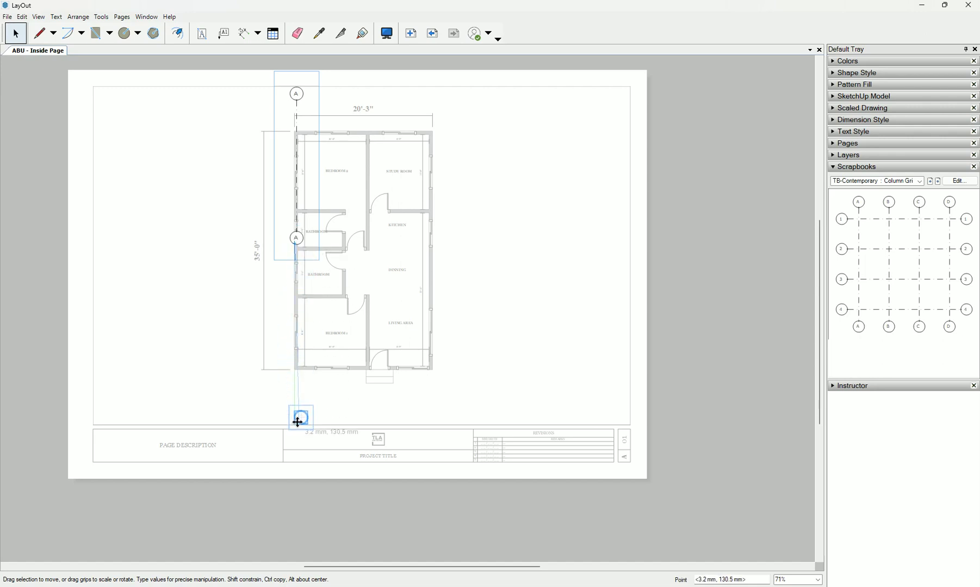
scroll(up, 3)
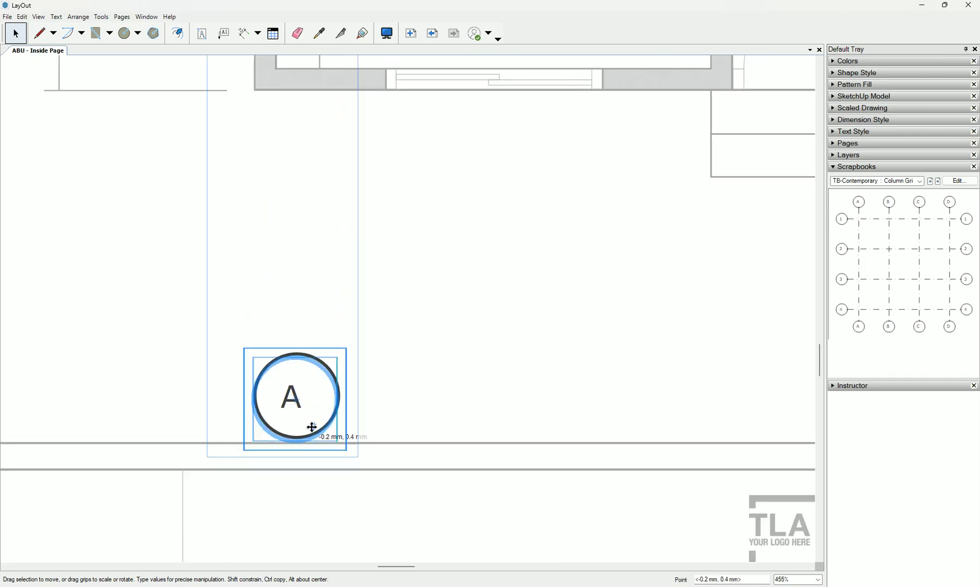
scroll(down, 3)
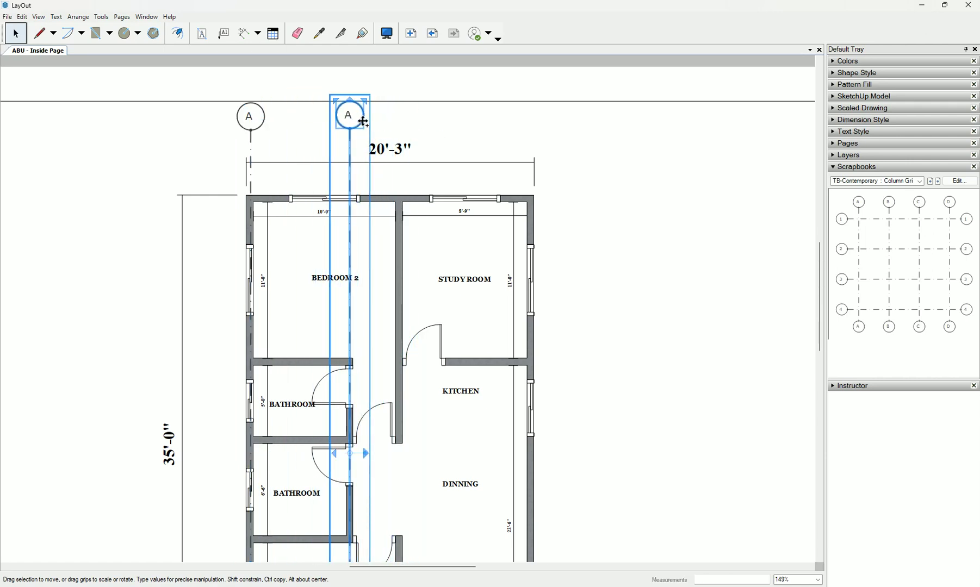
Relabel the copied grid marker from A to B
scroll(down, 3)
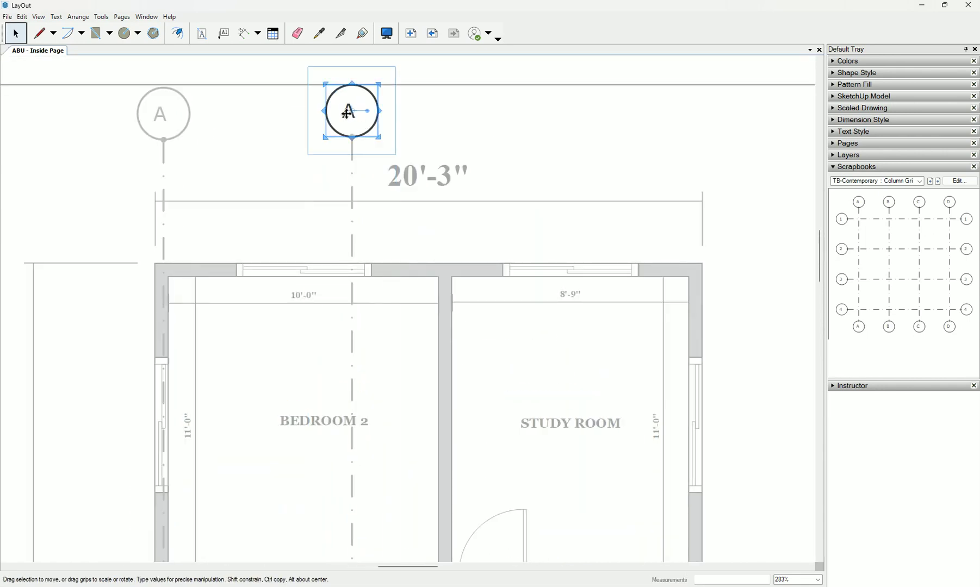
double_click(349, 112)
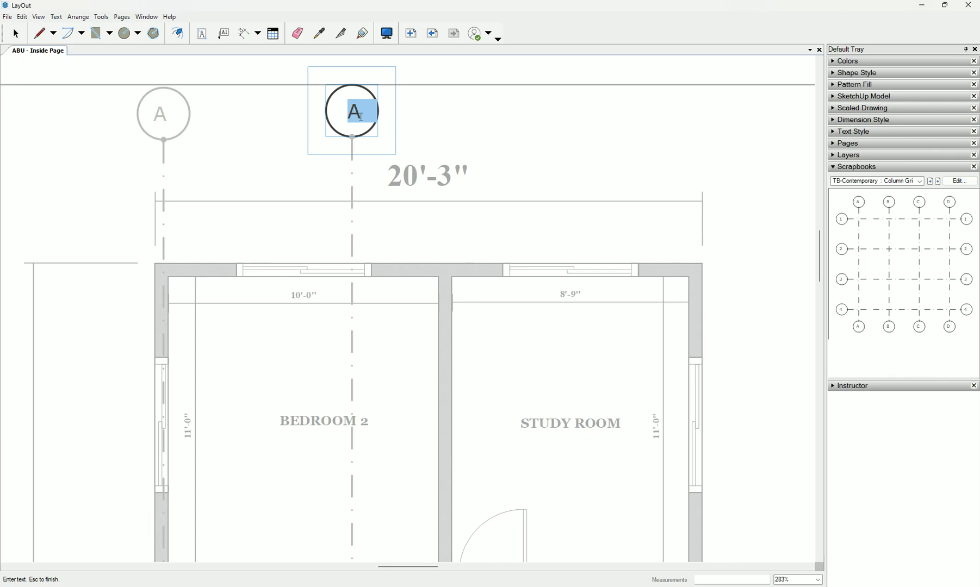
text(B)
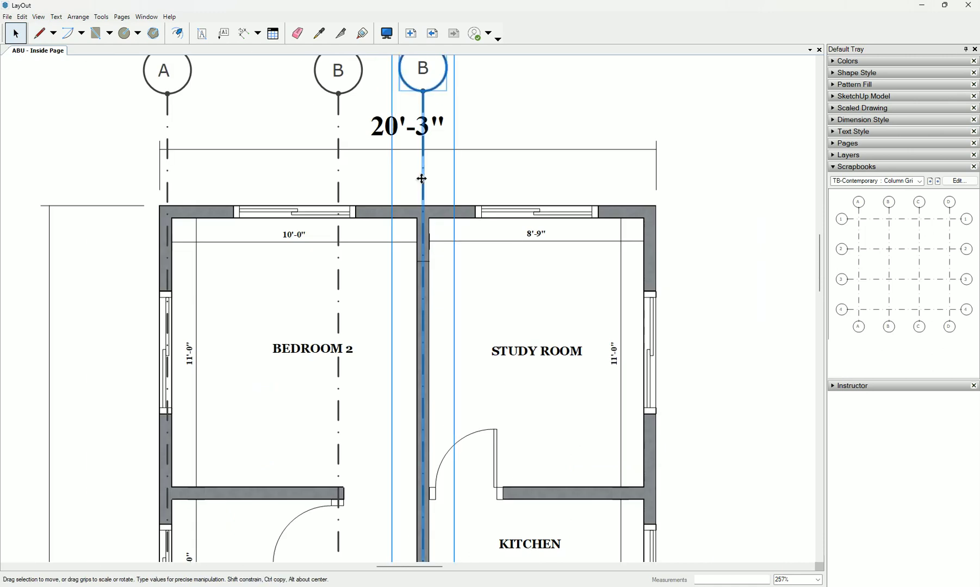
Zoom in to snap the copied B line onto the Bedroom 2–Study Room wall centreline, then zoom out
scroll(up, 3)
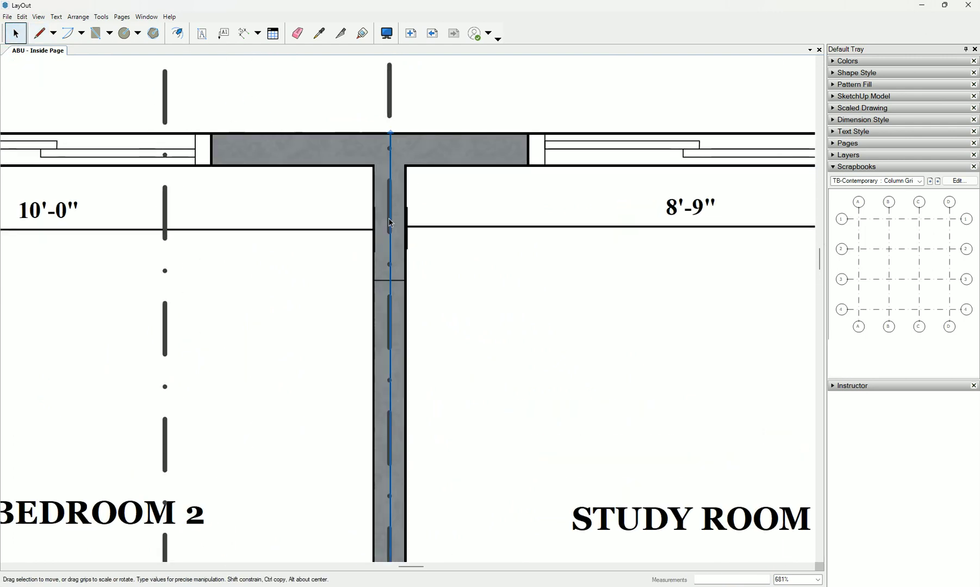
scroll(up, 3)
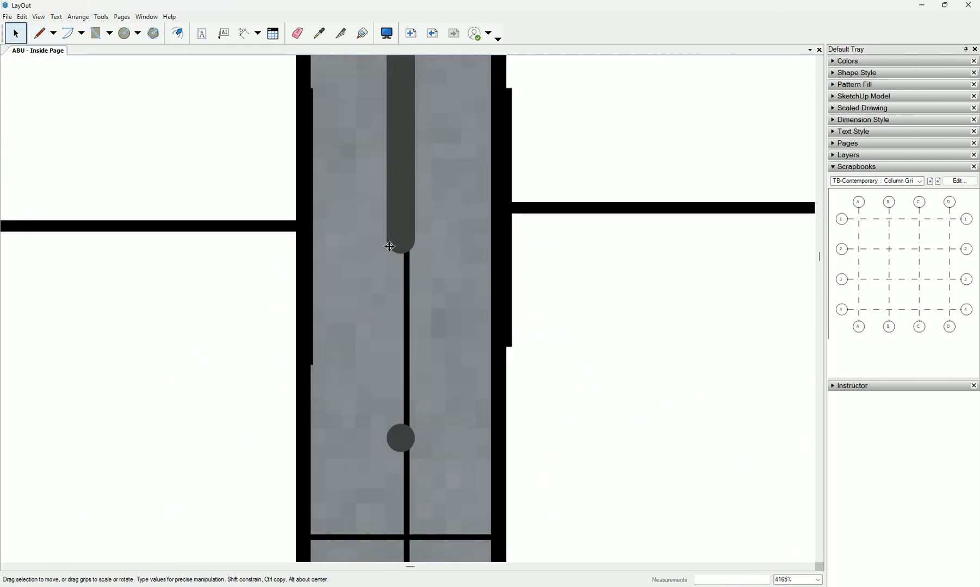
scroll(down, 3)
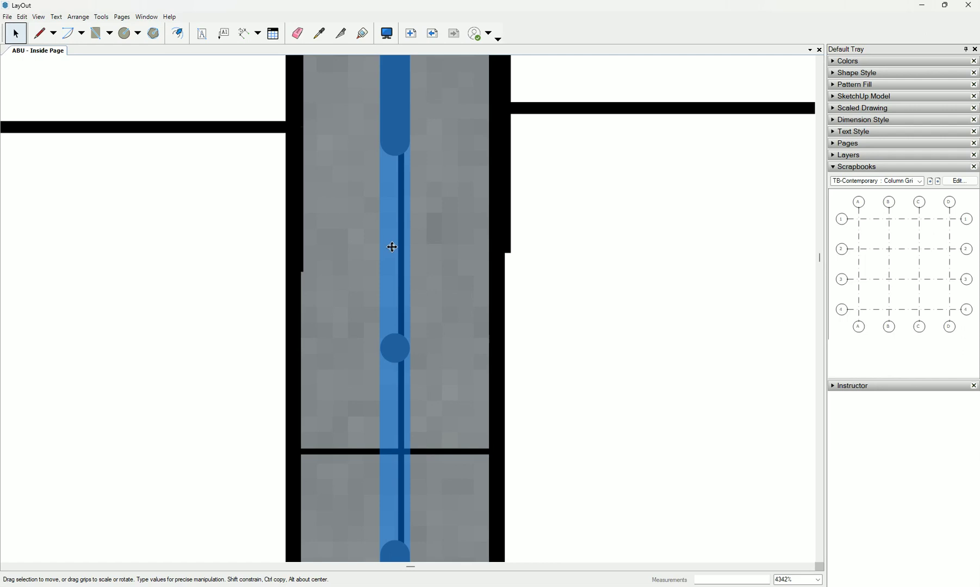
scroll(down, 3)
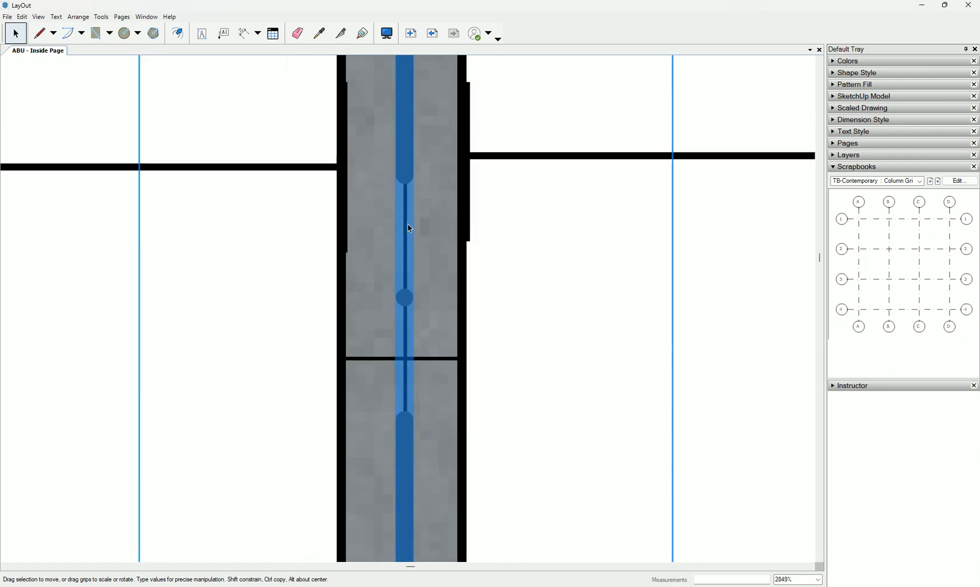
scroll(down, 3)
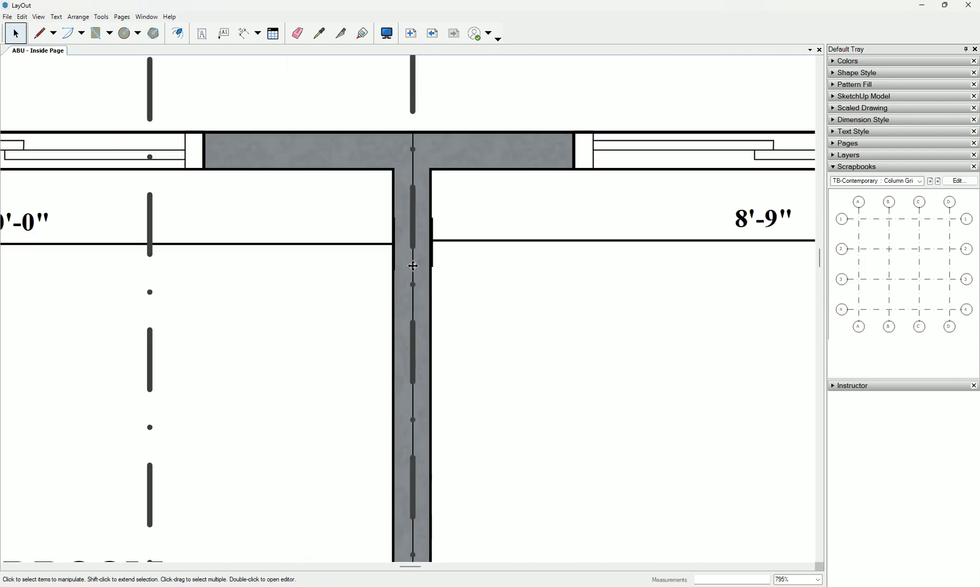
scroll(down, 3)
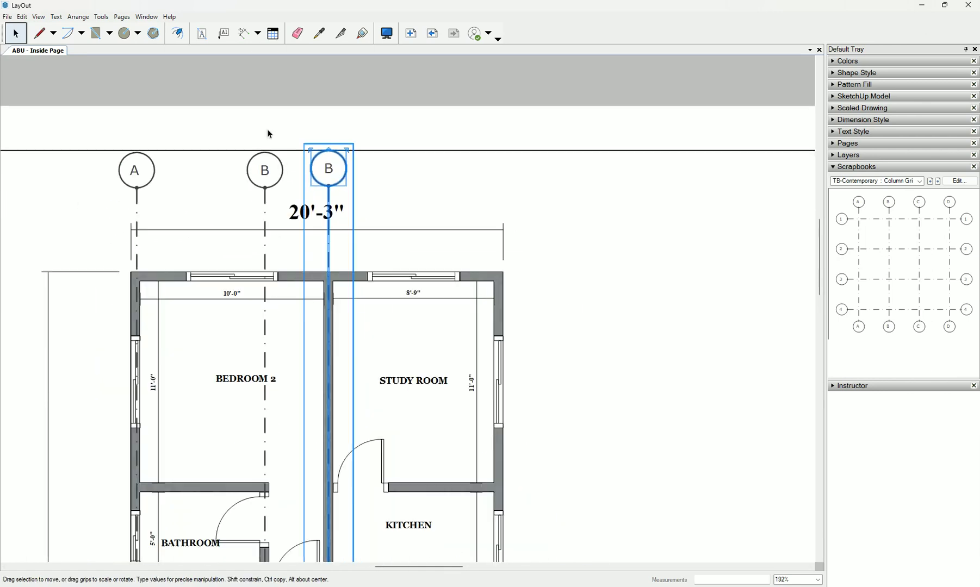
Relabel the third grid line's bubbles to C and the right-wall line's bubble to D
double_click(328, 169)
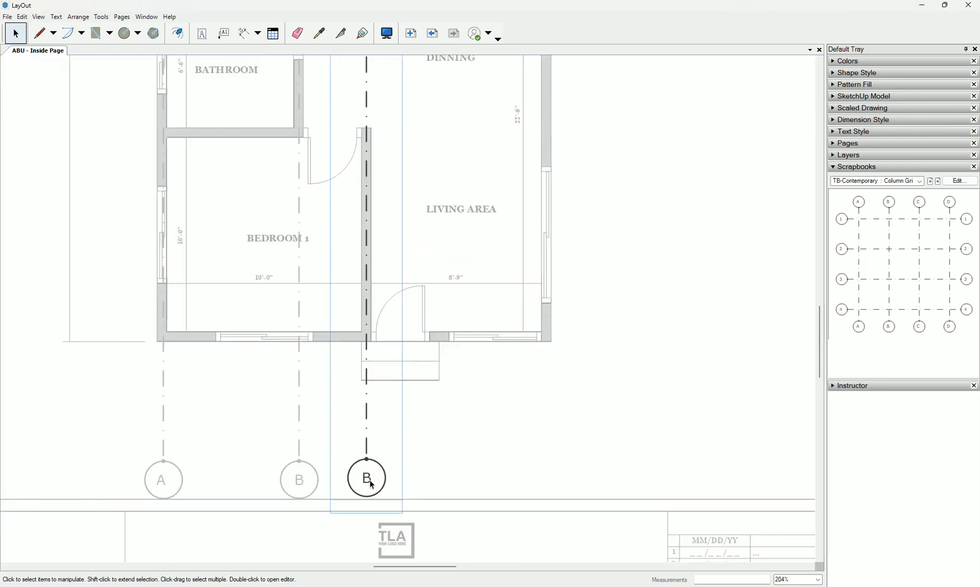
double_click(366, 478)
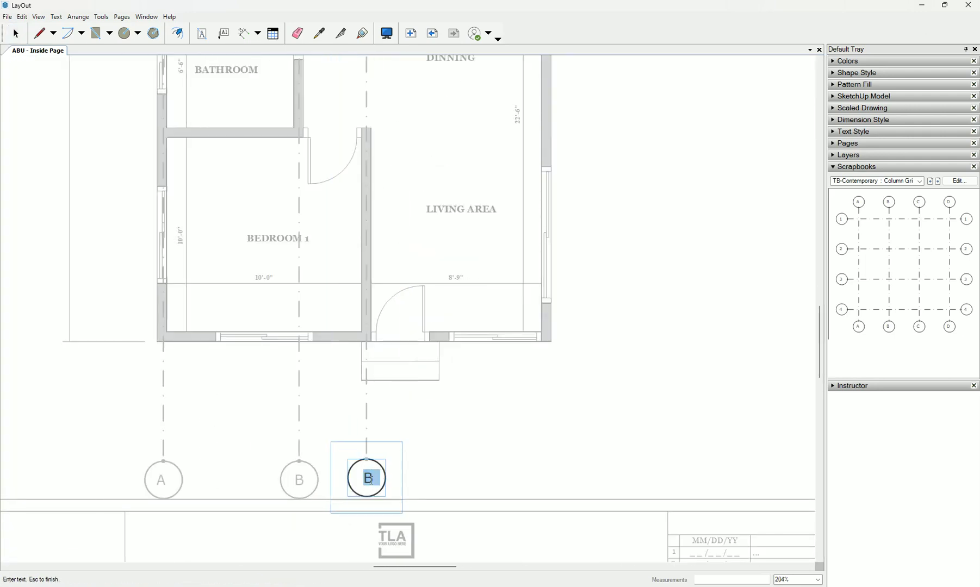
text(XC)
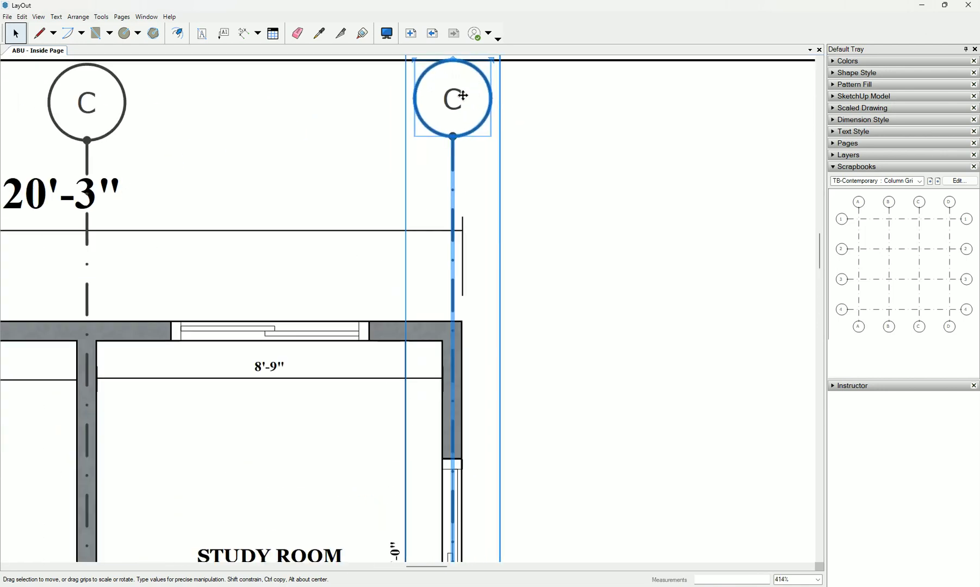
double_click(451, 99)
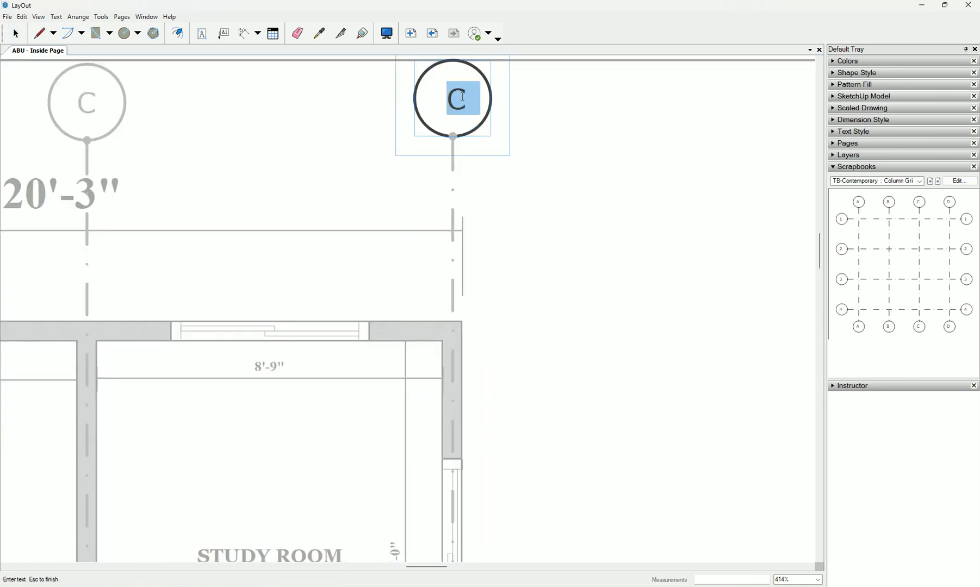
text(D)
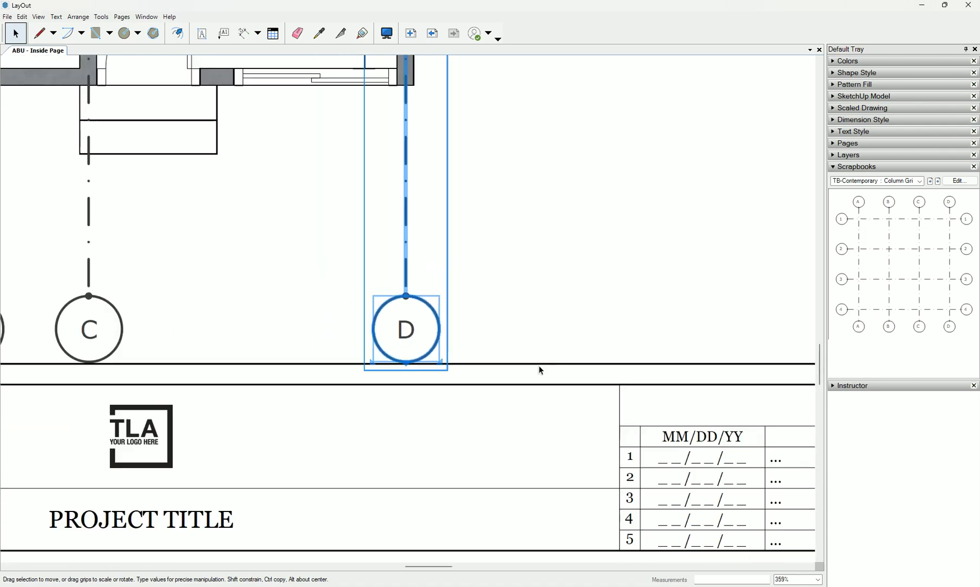
scroll(down, 3)
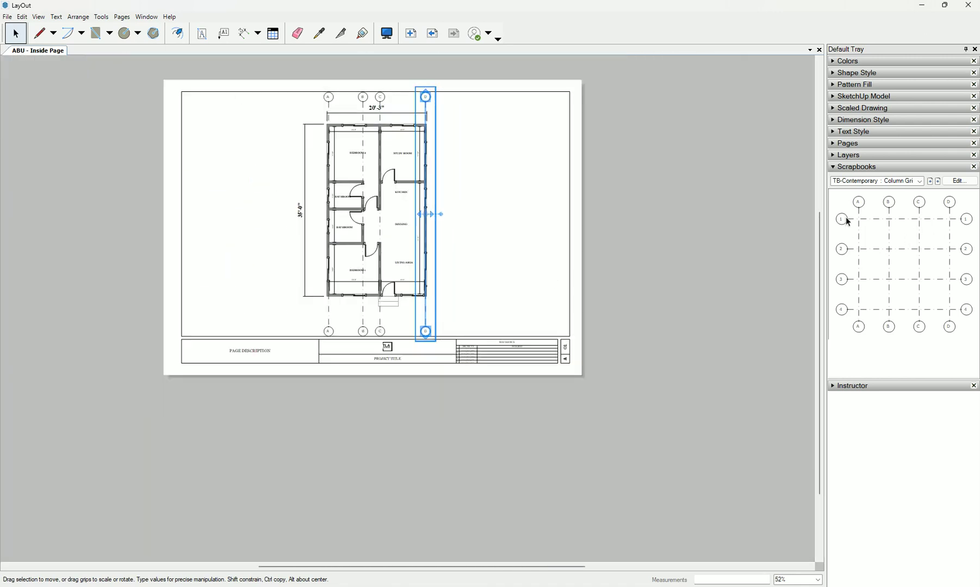
Place horizontal grid line 1 on the top wall and copy line 2 down to the next wall
scroll(up, 3)
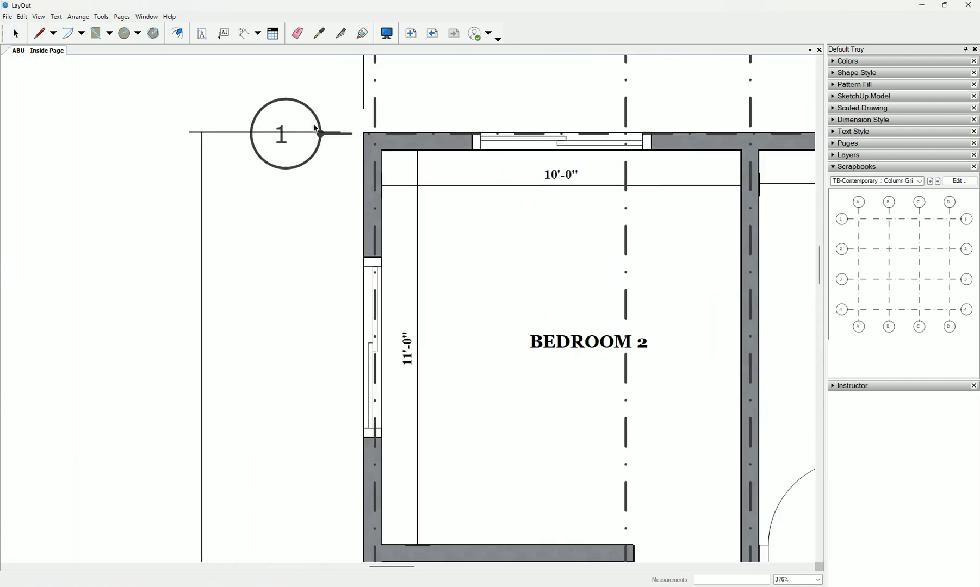
scroll(up, 3)
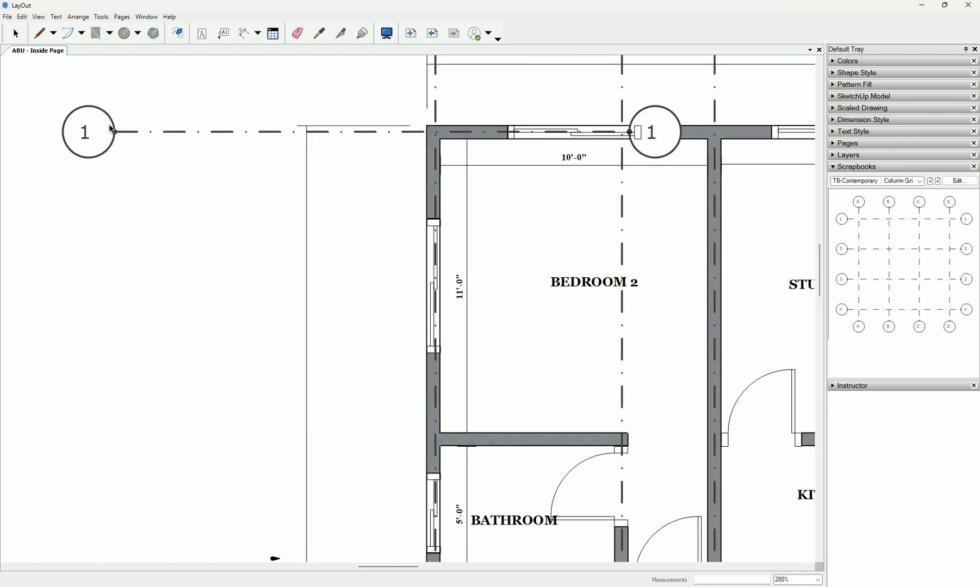
scroll(down, 3)
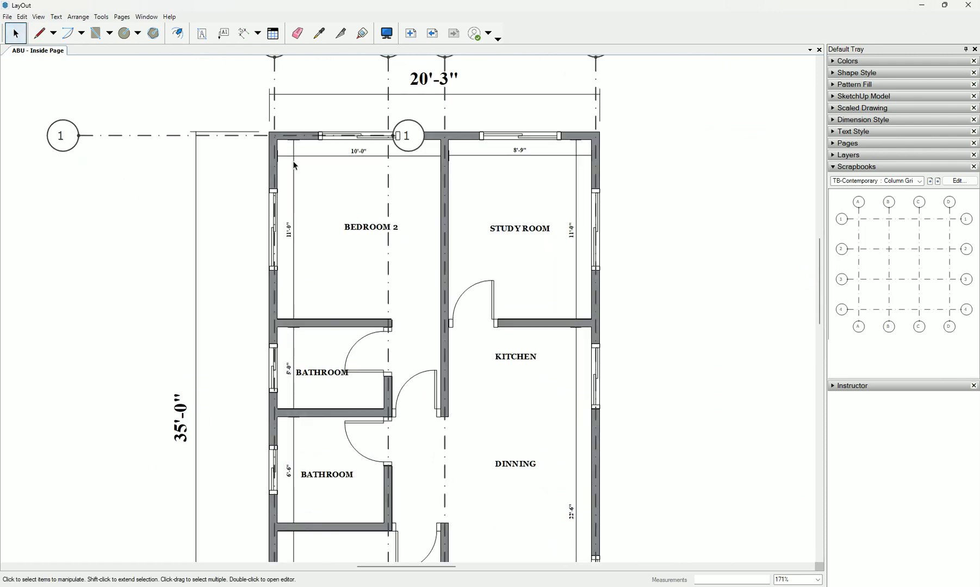
click(407, 135)
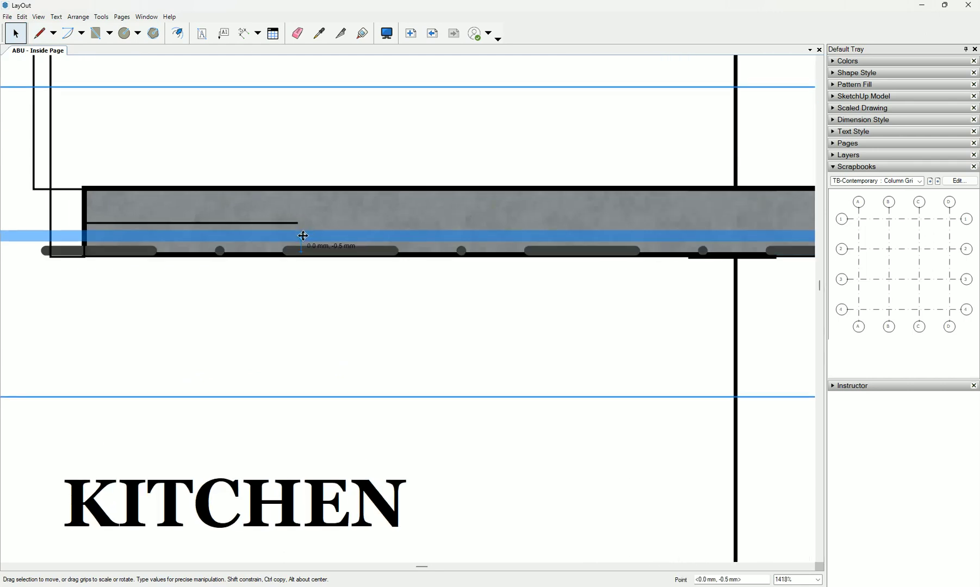
scroll(down, 3)
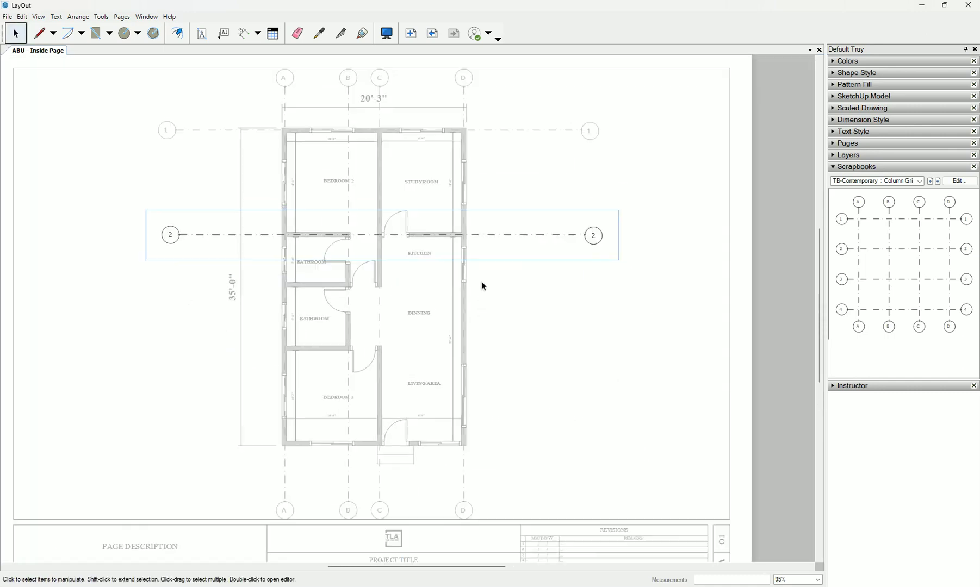
Draw reference lines at the bathroom wall corners and copy grid line 3 onto those walls
scroll(down, 3)
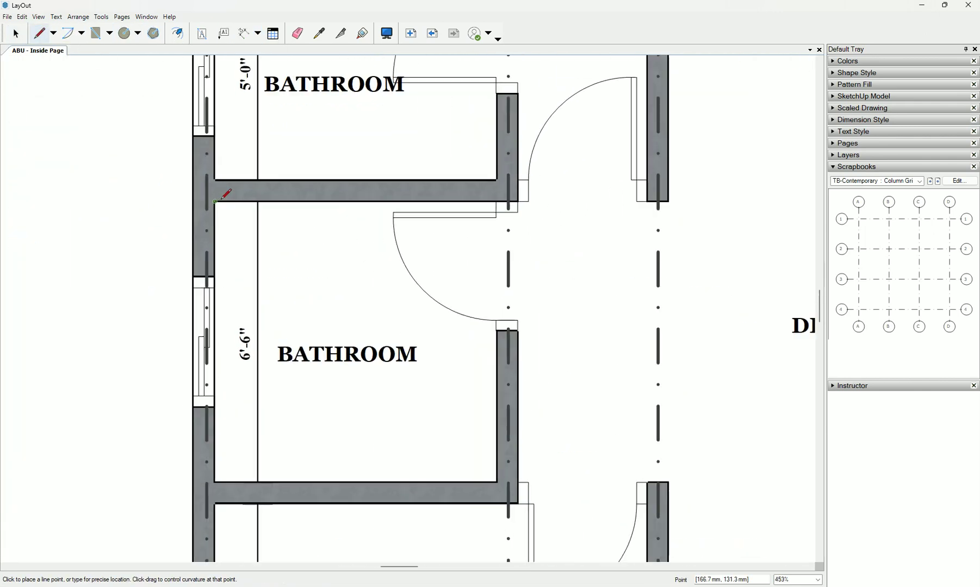
click(216, 201)
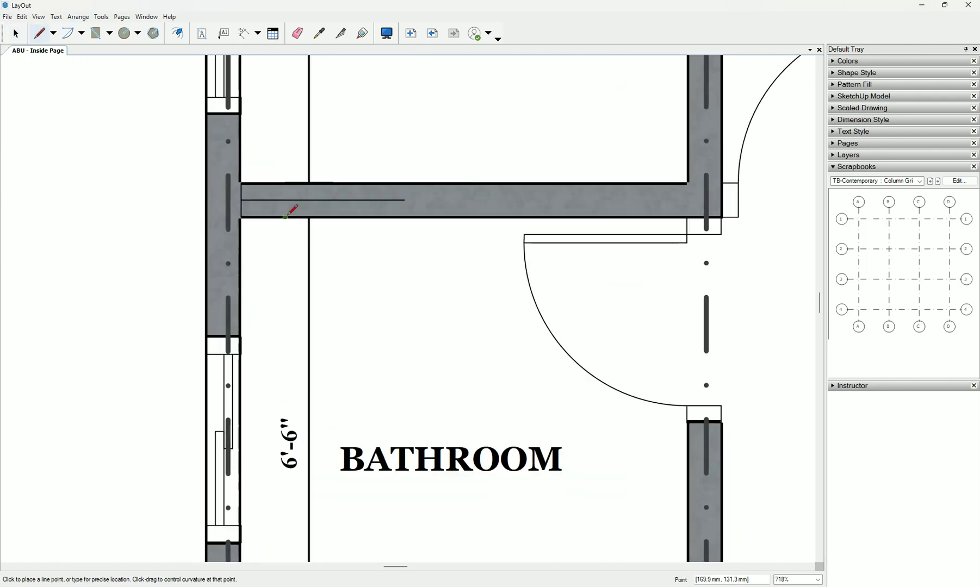
mouse_move(242, 200)
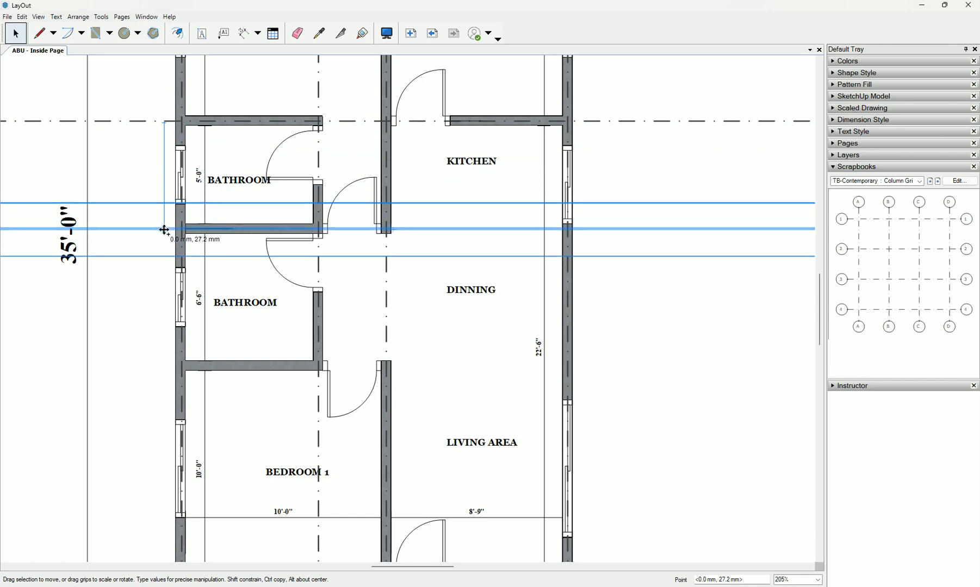
scroll(down, 3)
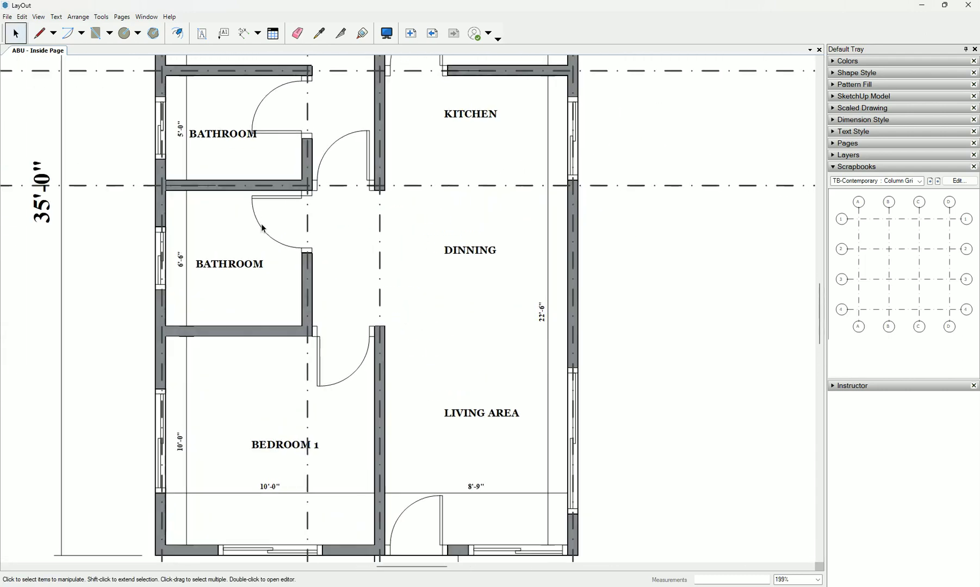
scroll(down, 3)
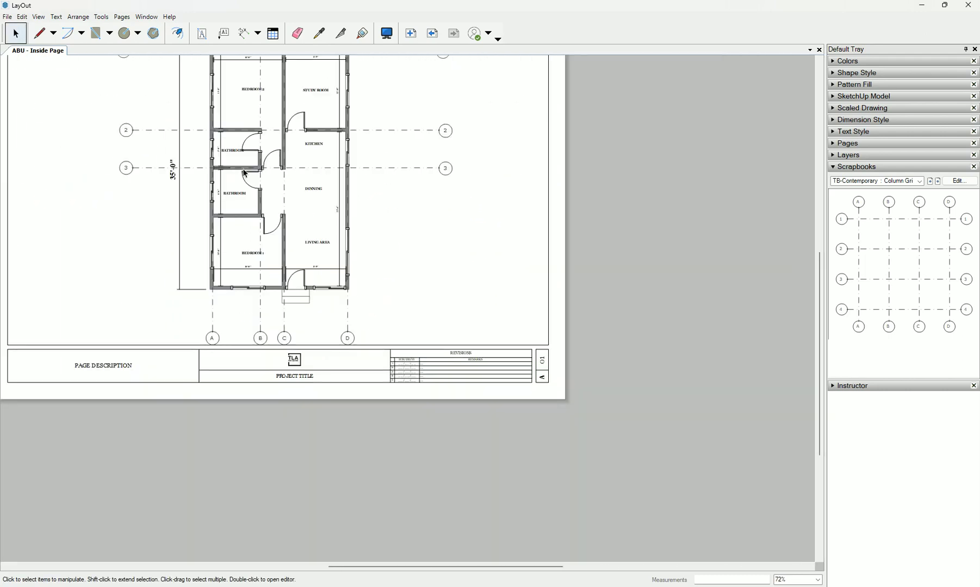
mouse_move(243, 181)
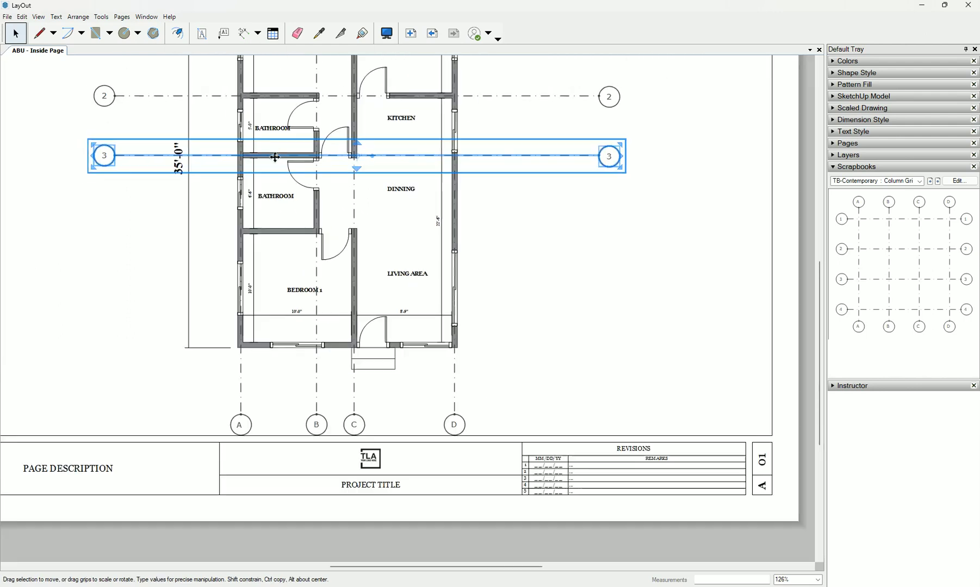
scroll(up, 3)
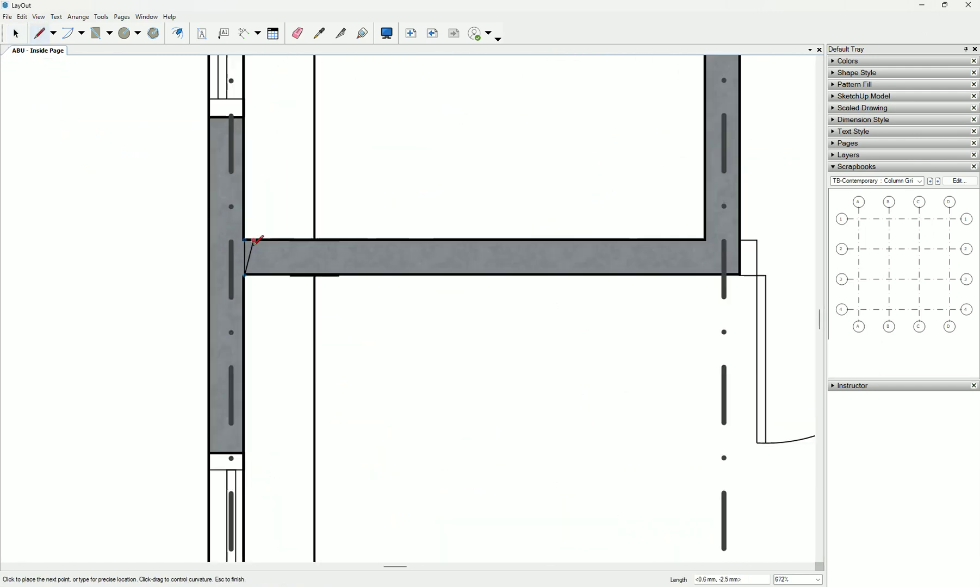
scroll(down, 3)
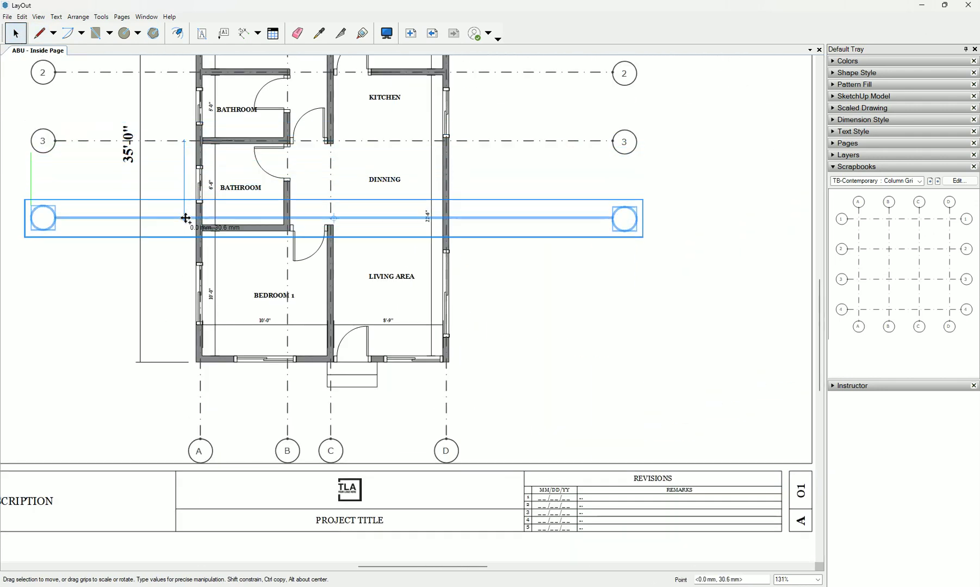
scroll(up, 3)
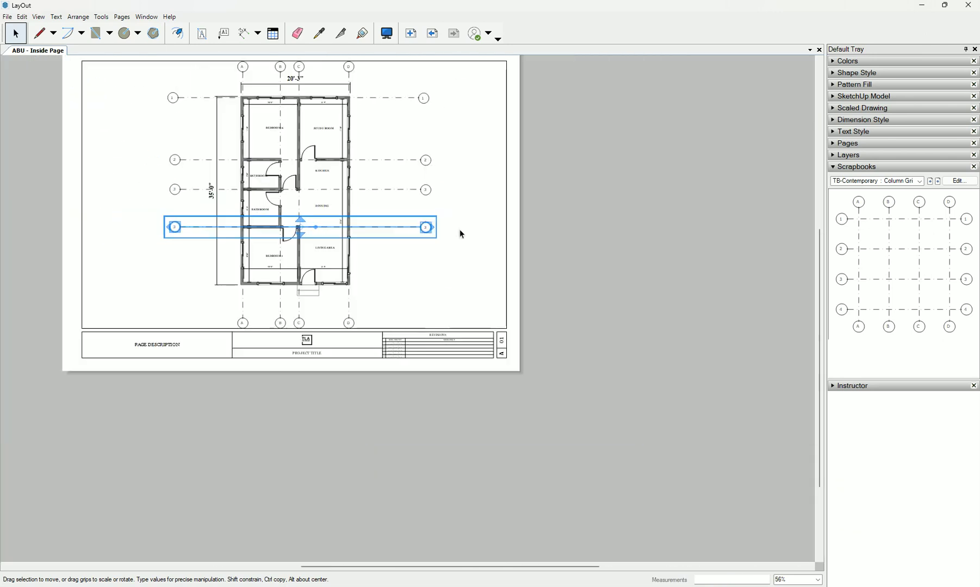
Renumber the duplicate row bubbles to 4 and 5 on both sides of the plan
scroll(down, 3)
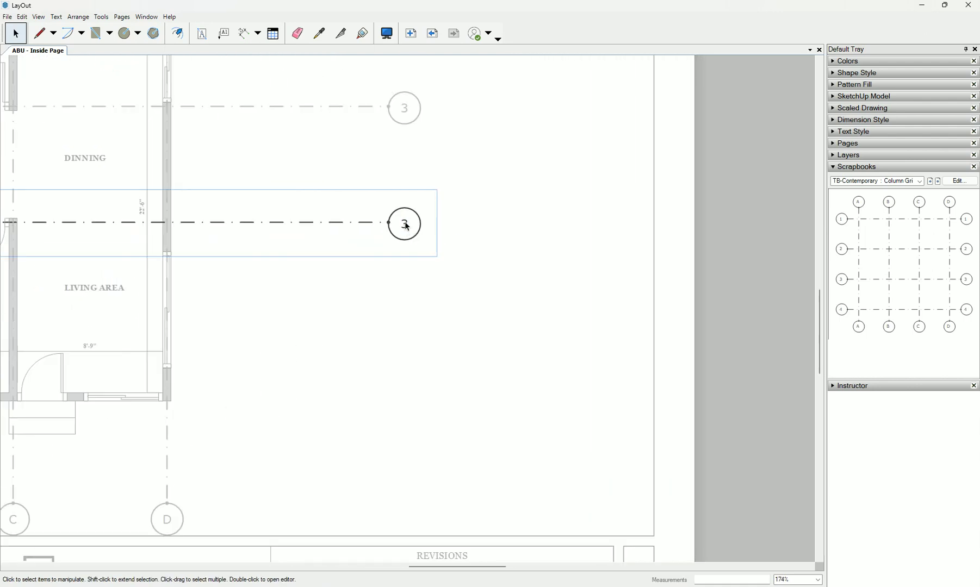
double_click(405, 224)
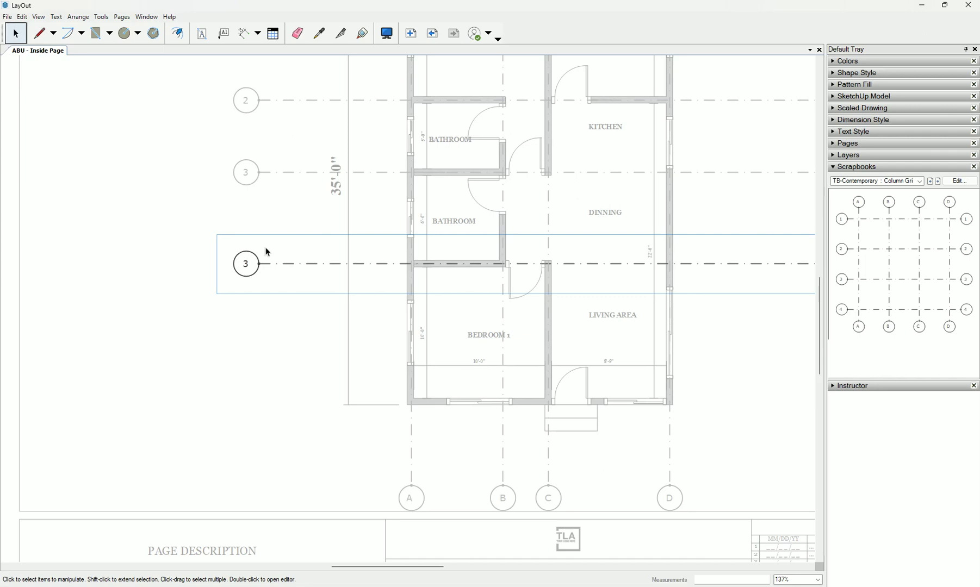
double_click(246, 264)
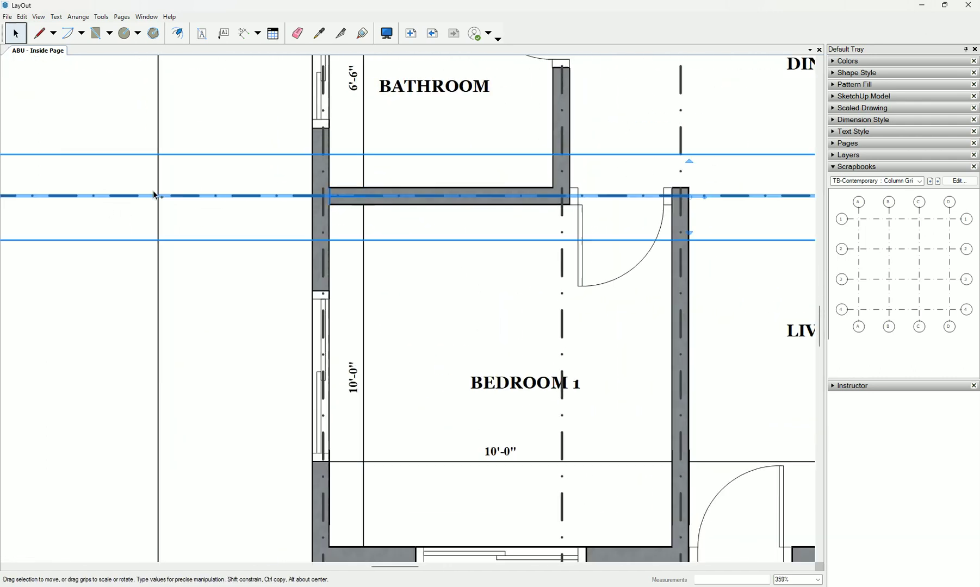
scroll(up, 3)
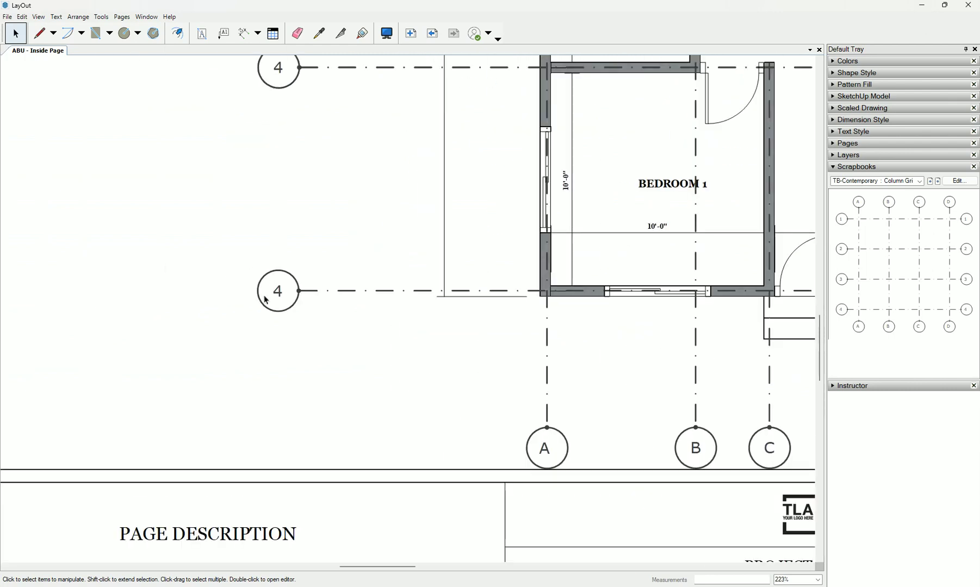
double_click(277, 292)
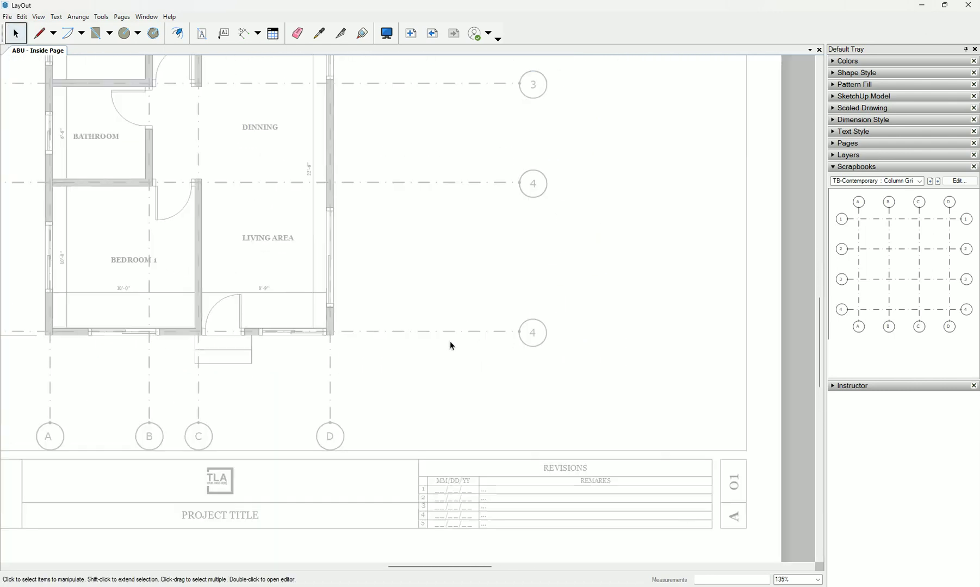
double_click(533, 333)
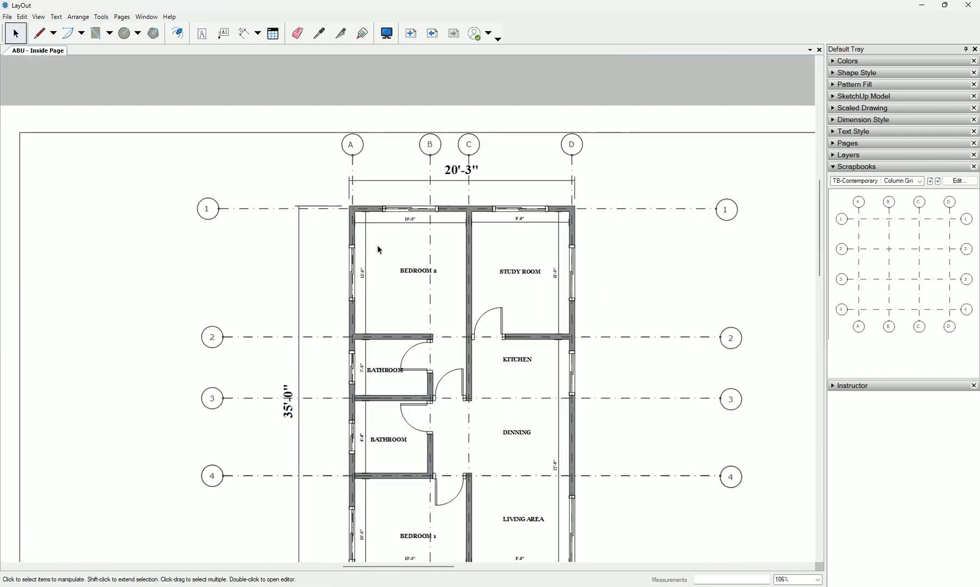
scroll(down, 3)
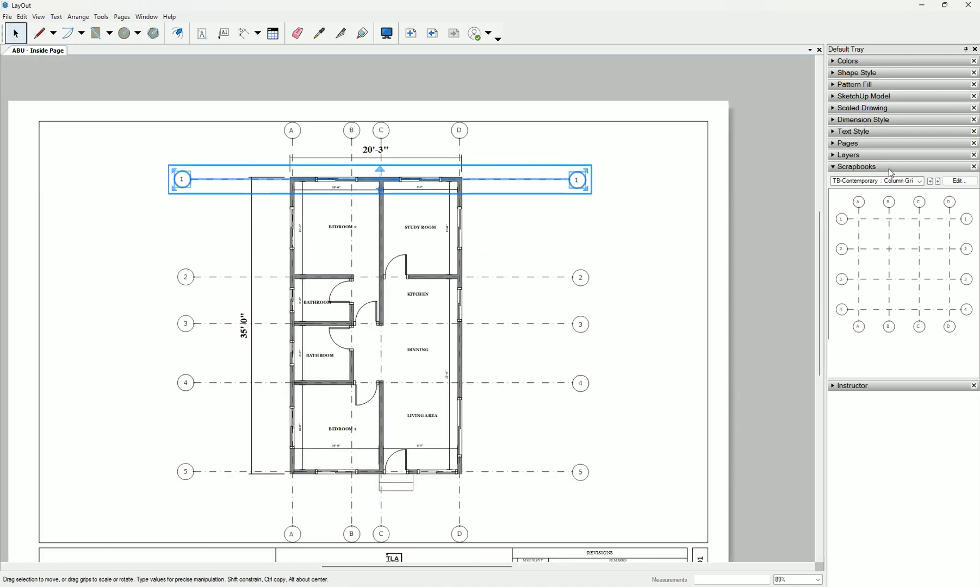
Move the five selected horizontal grid lines onto the GRID LINES layer via the context menu
click(849, 154)
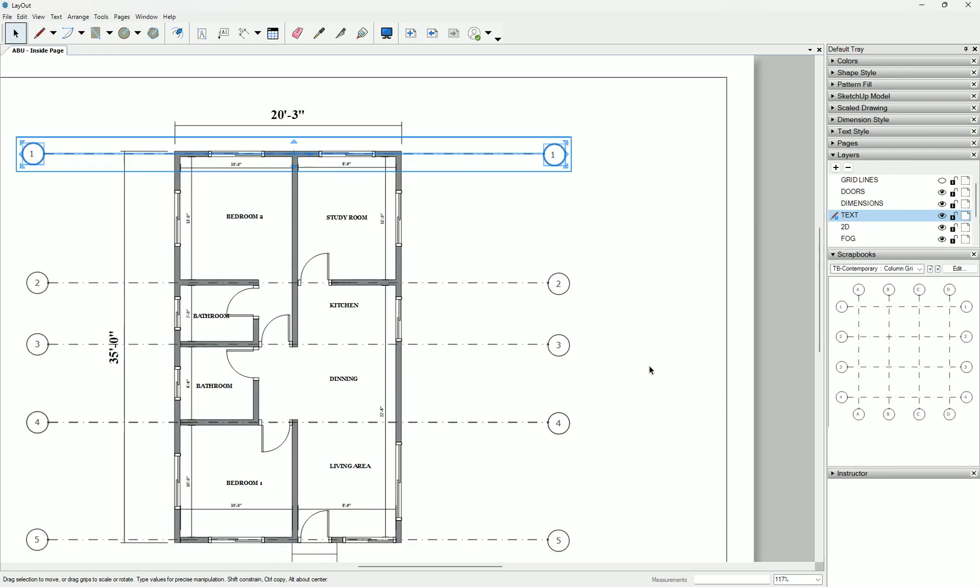
scroll(down, 3)
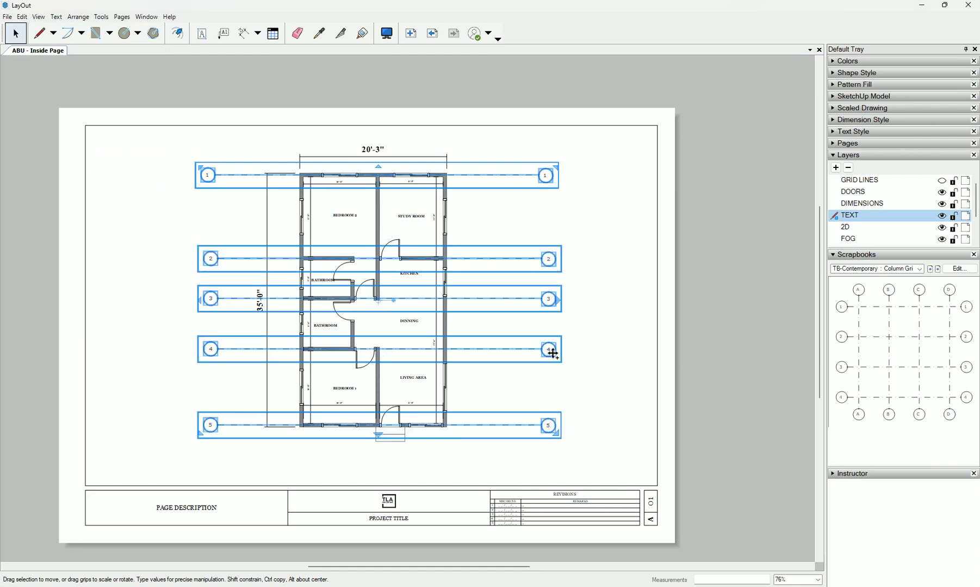
right_click(553, 354)
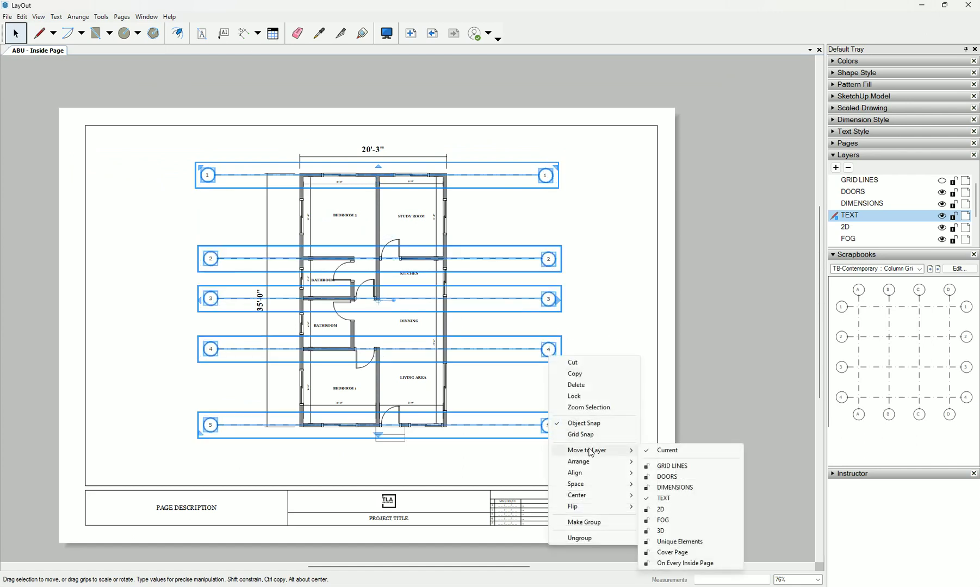
click(672, 467)
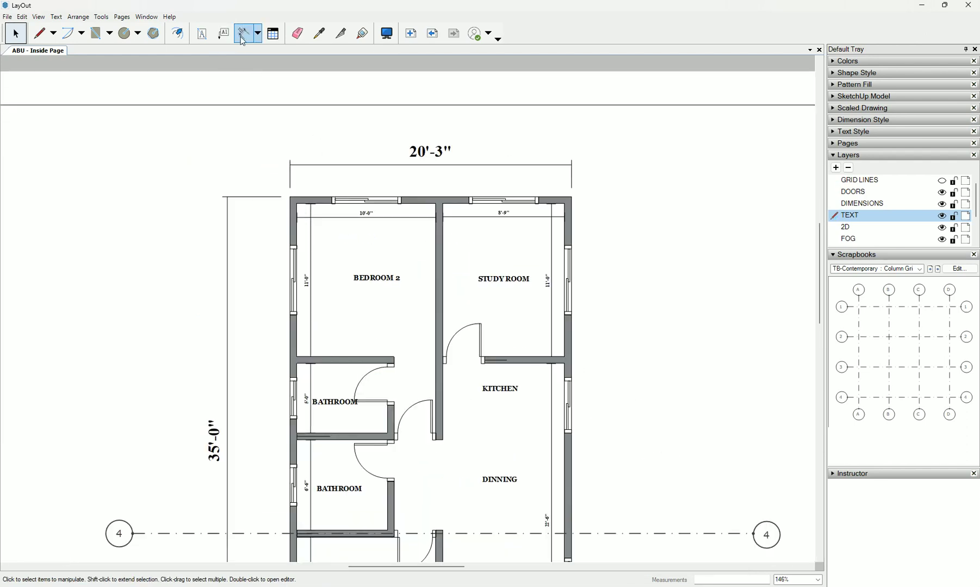
Place linear grid-spacing dimensions between grid lines down the plan's left side on DIMENSIONS
click(244, 33)
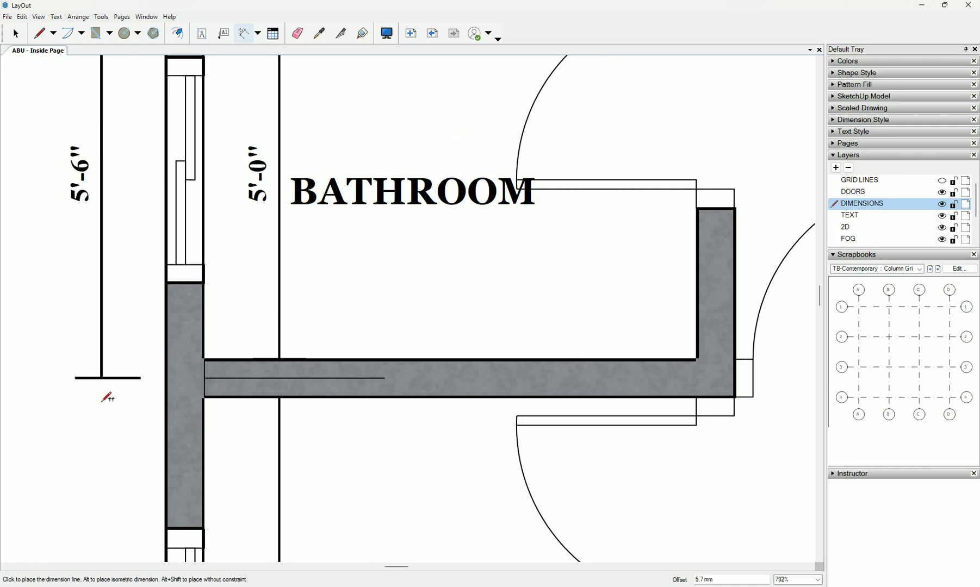
scroll(down, 3)
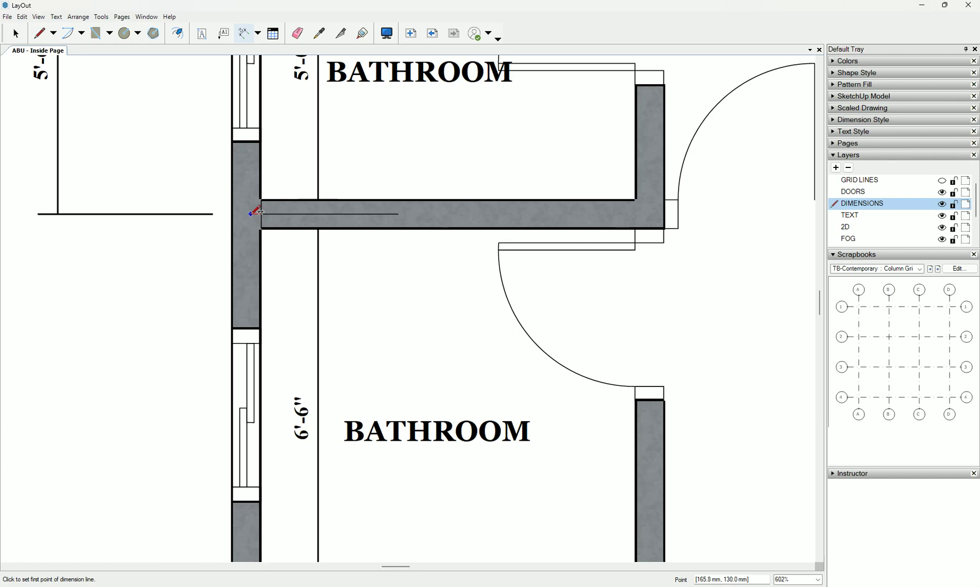
mouse_move(255, 209)
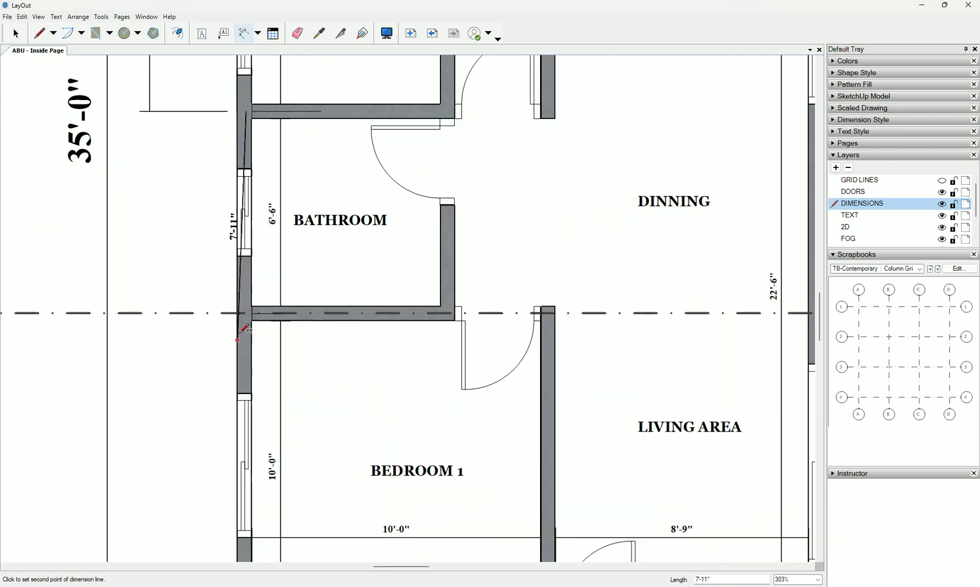
scroll(up, 3)
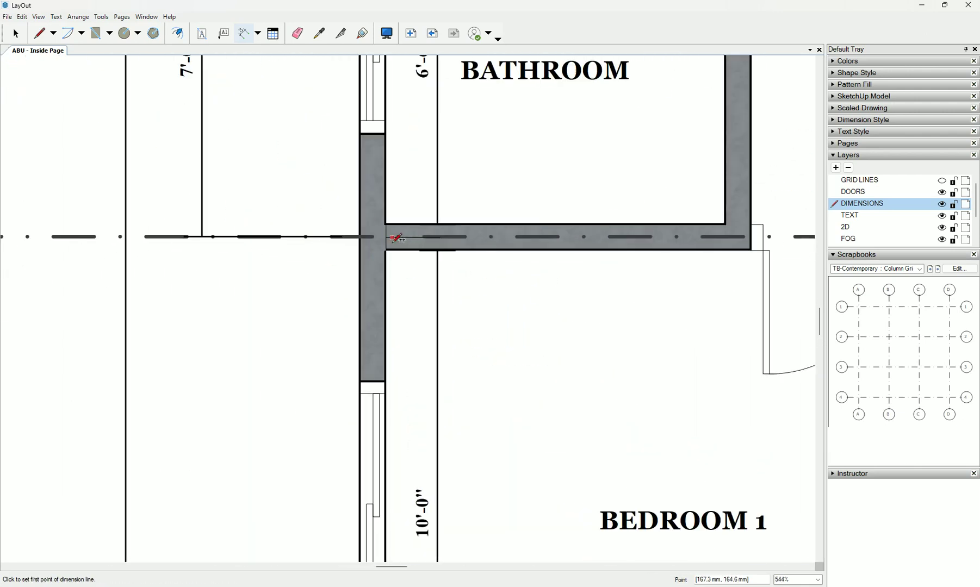
scroll(up, 3)
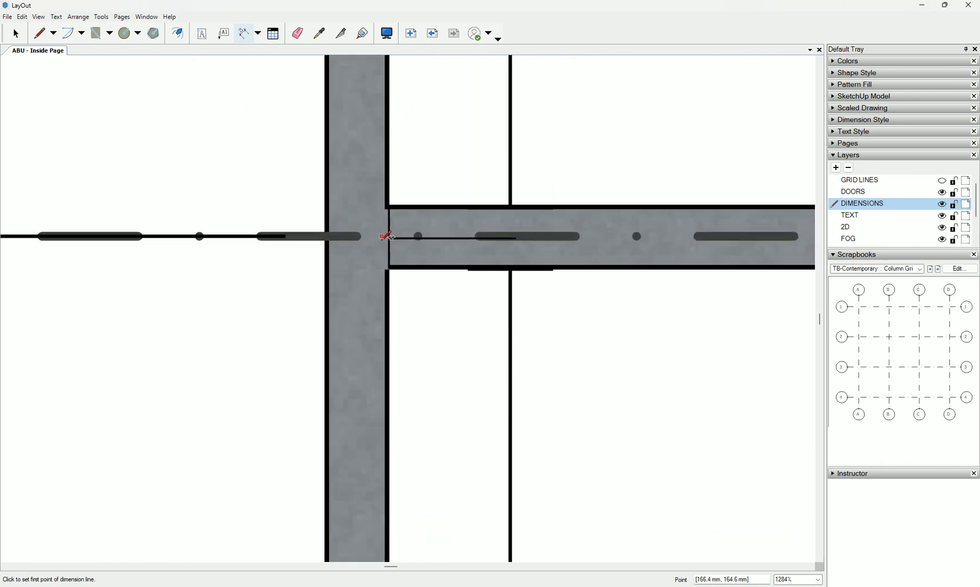
scroll(down, 3)
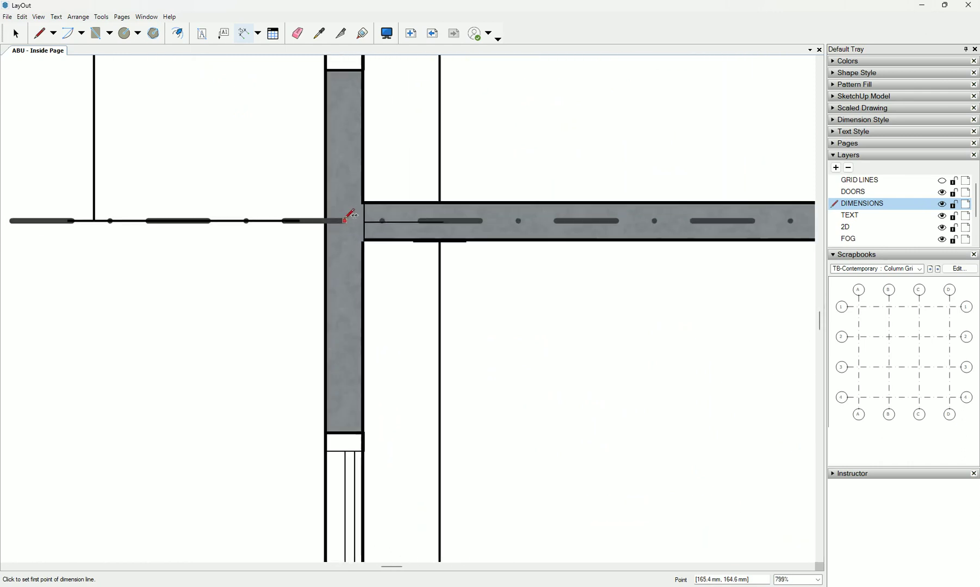
scroll(up, 3)
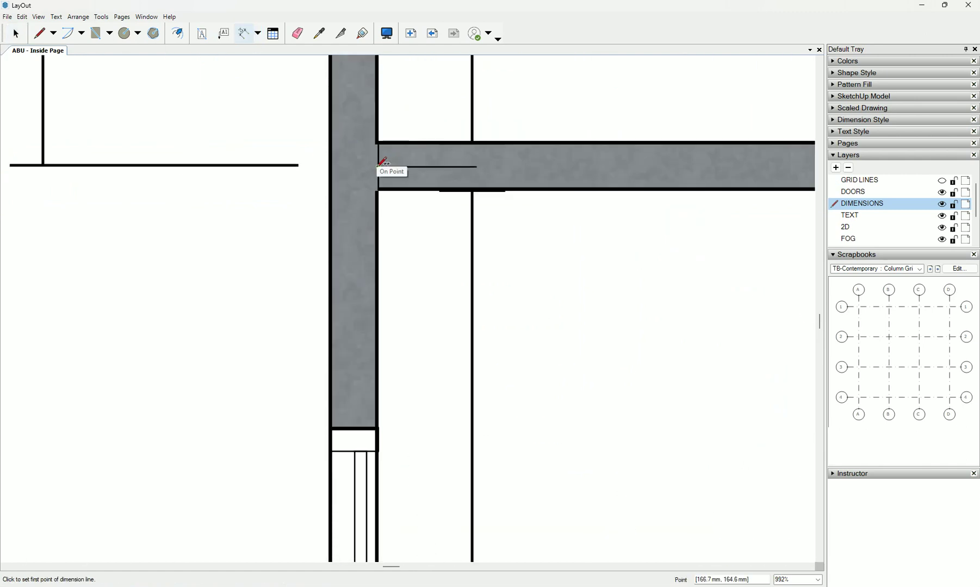
mouse_move(359, 164)
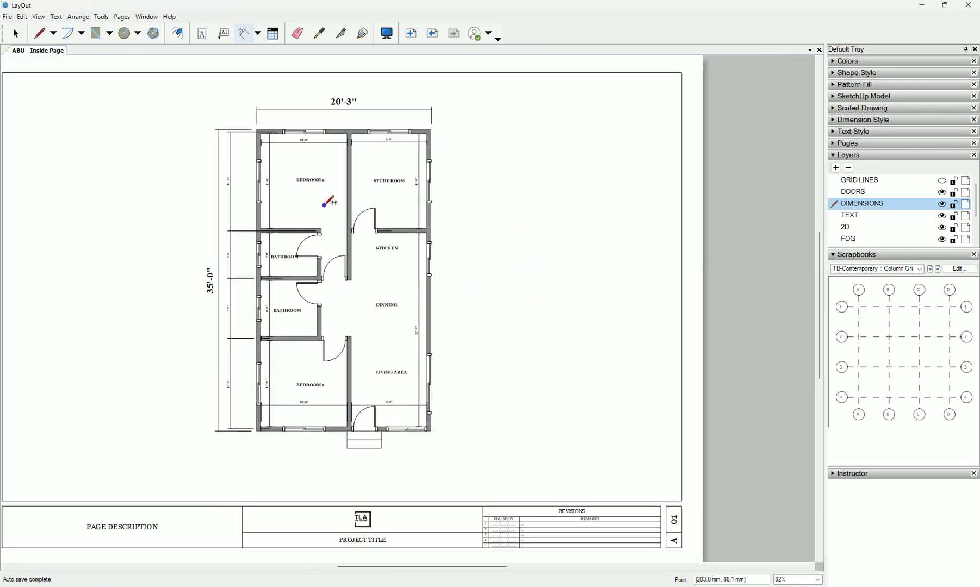
scroll(up, 3)
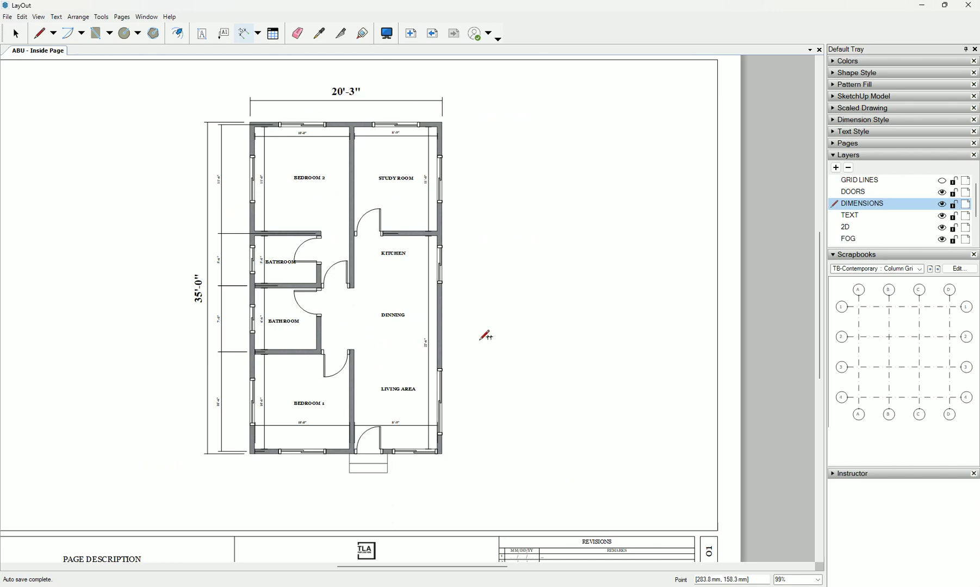
mouse_move(458, 107)
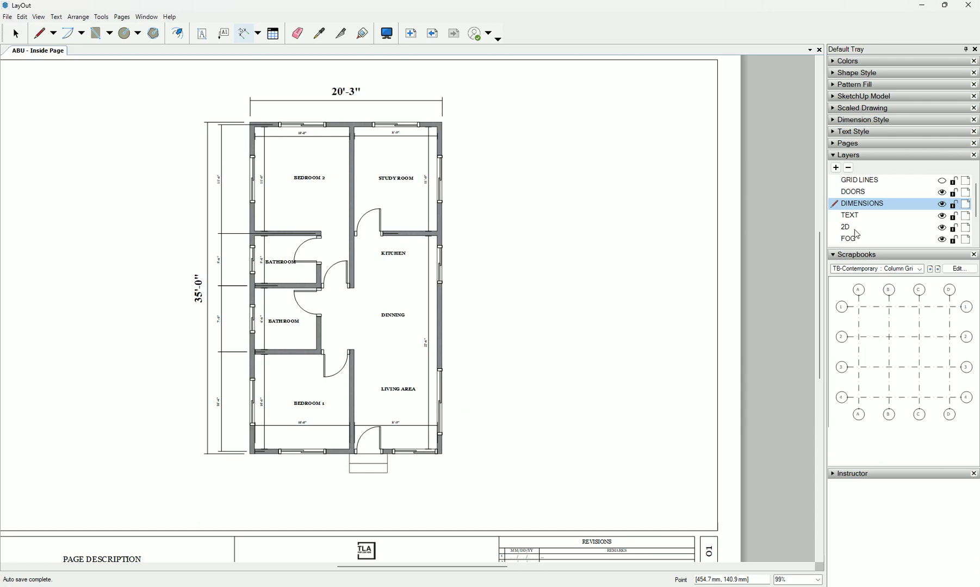
Make the GRID LINES layer visible so A–D and 1–5 show with the 20'-3" and 35'-0" dimensions
click(942, 180)
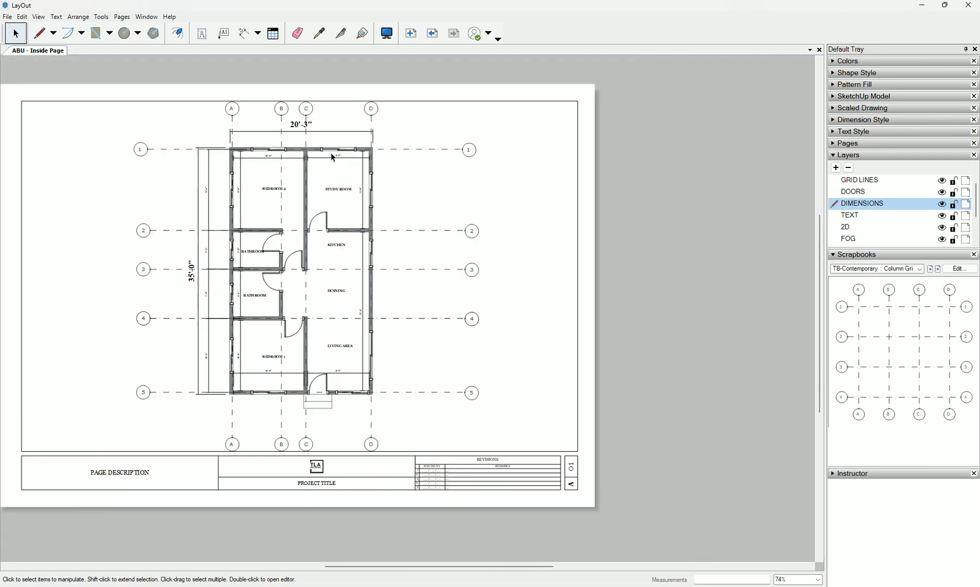
scroll(down, 3)
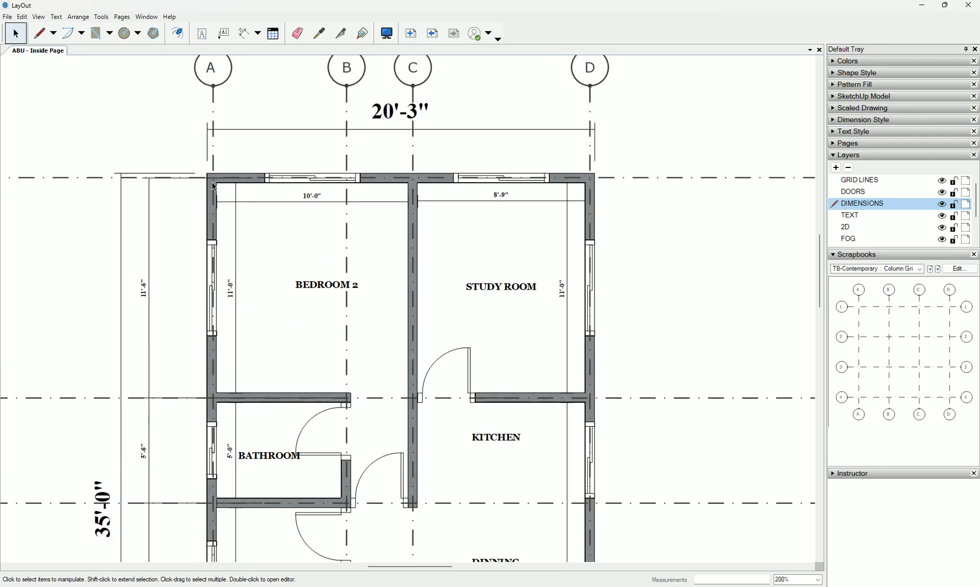
mouse_move(301, 272)
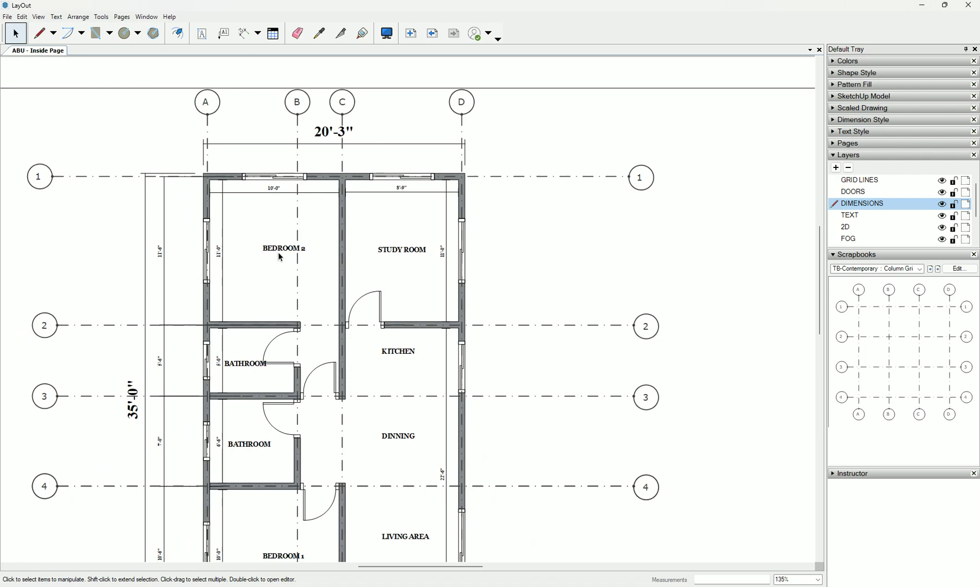
scroll(down, 3)
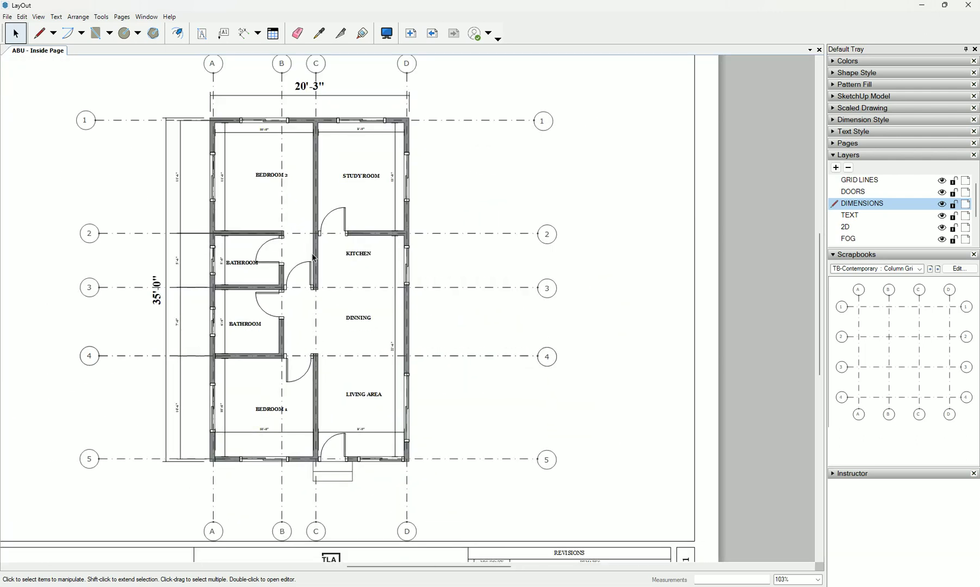
mouse_move(334, 225)
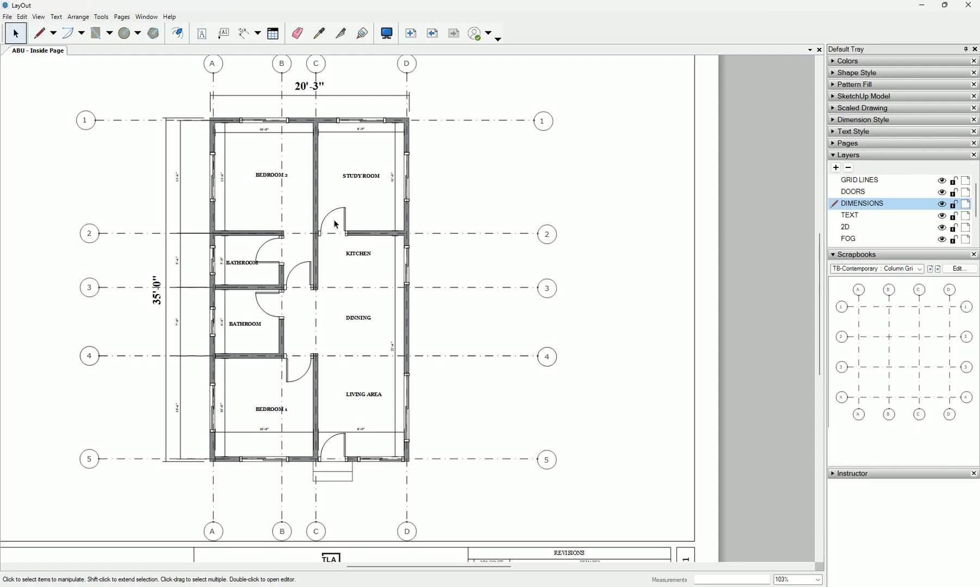
mouse_move(386, 243)
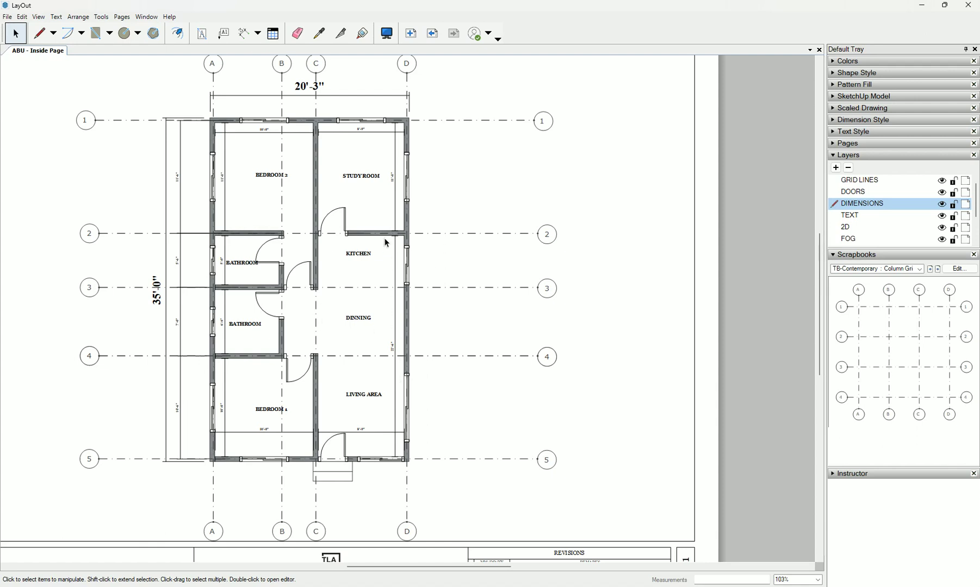
scroll(down, 3)
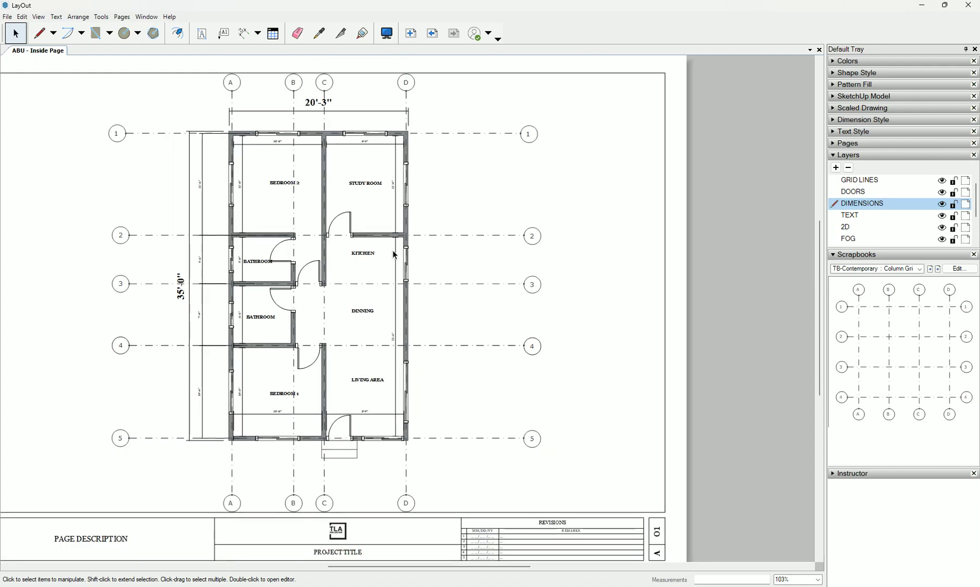
scroll(down, 3)
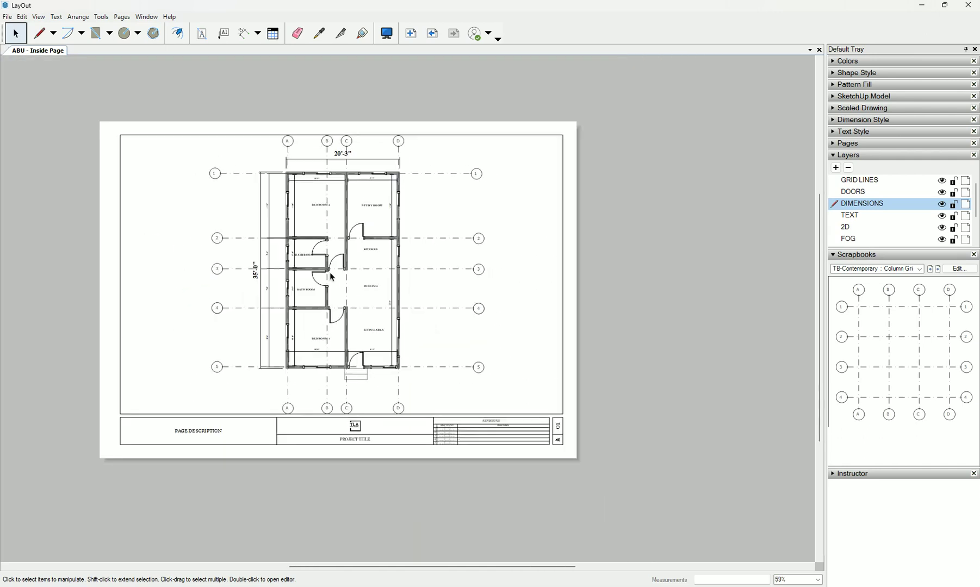
mouse_move(626, 570)
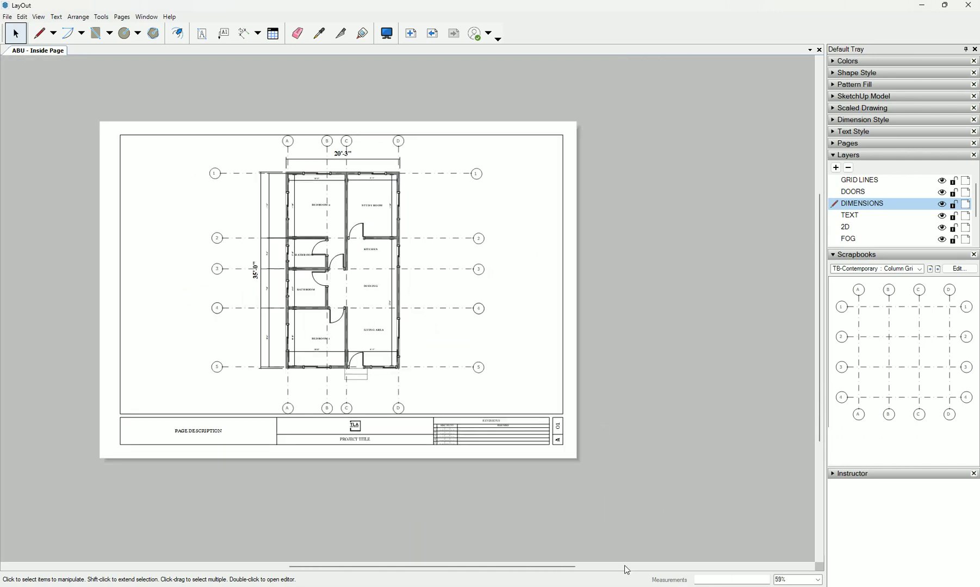